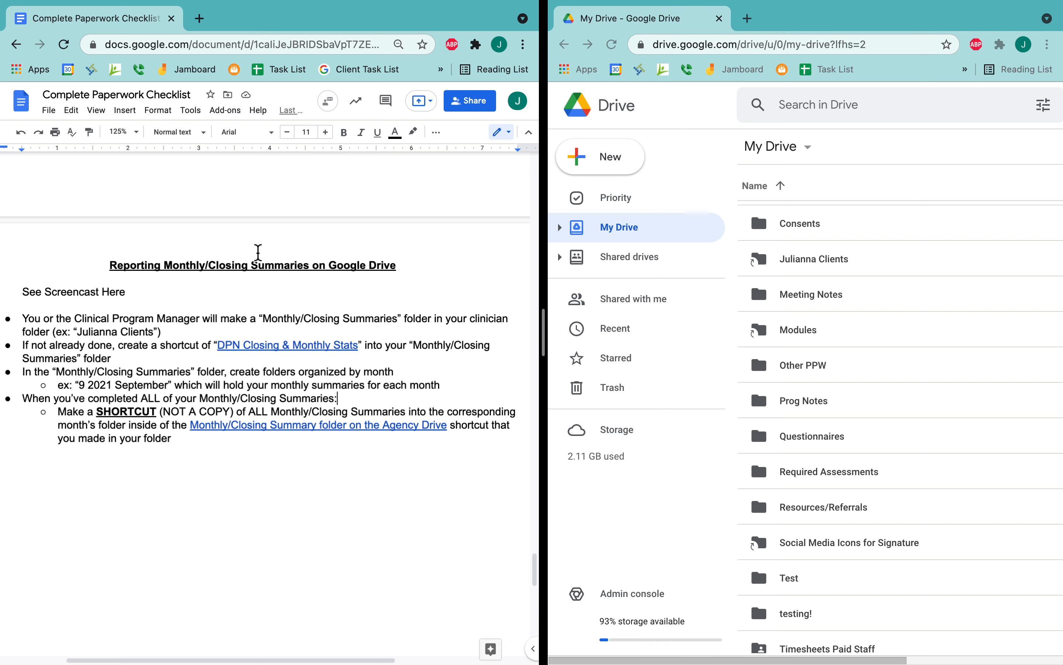
pyautogui.moveTo(319, 471)
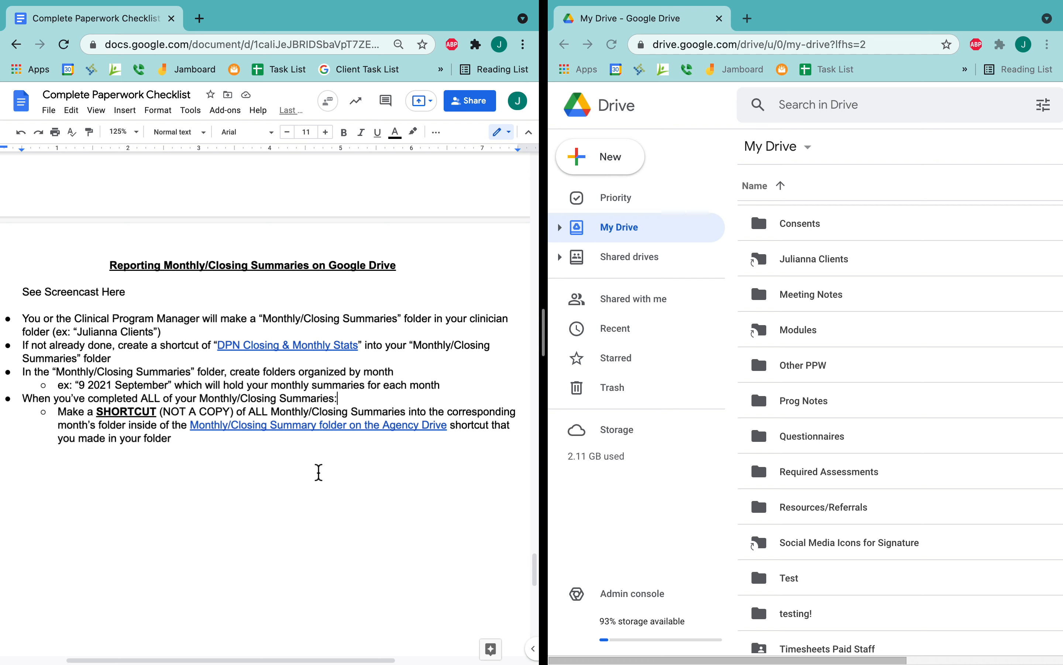
pyautogui.moveTo(113, 288)
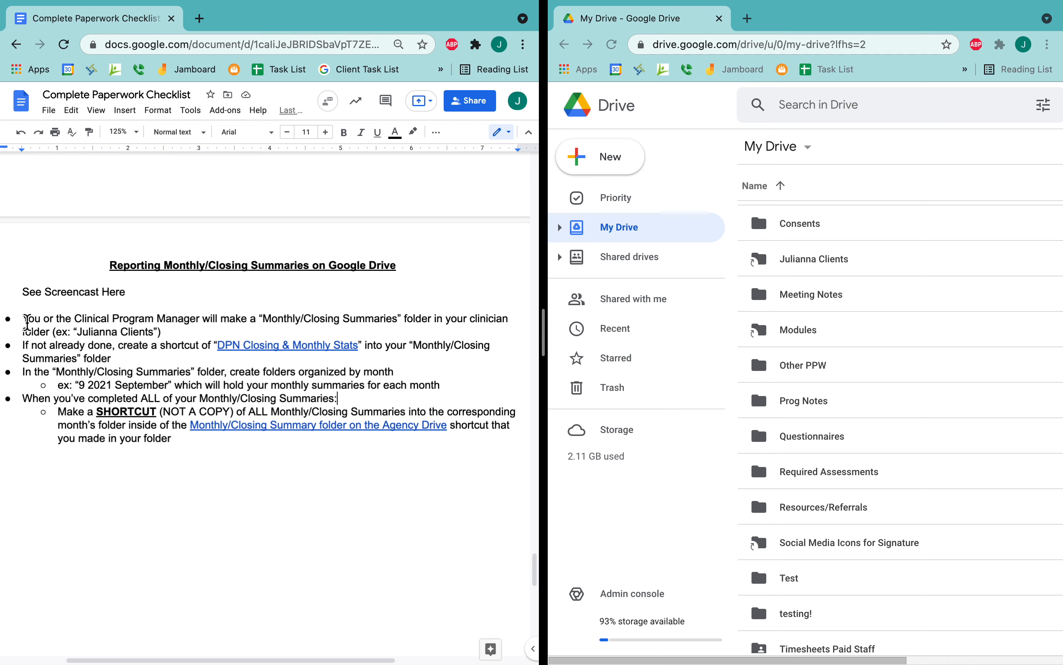
# Step: From Shared with me, open the Julianna Clients folder beside the Docs checklist
pyautogui.moveTo(24, 319); pyautogui.dragTo(193, 319)
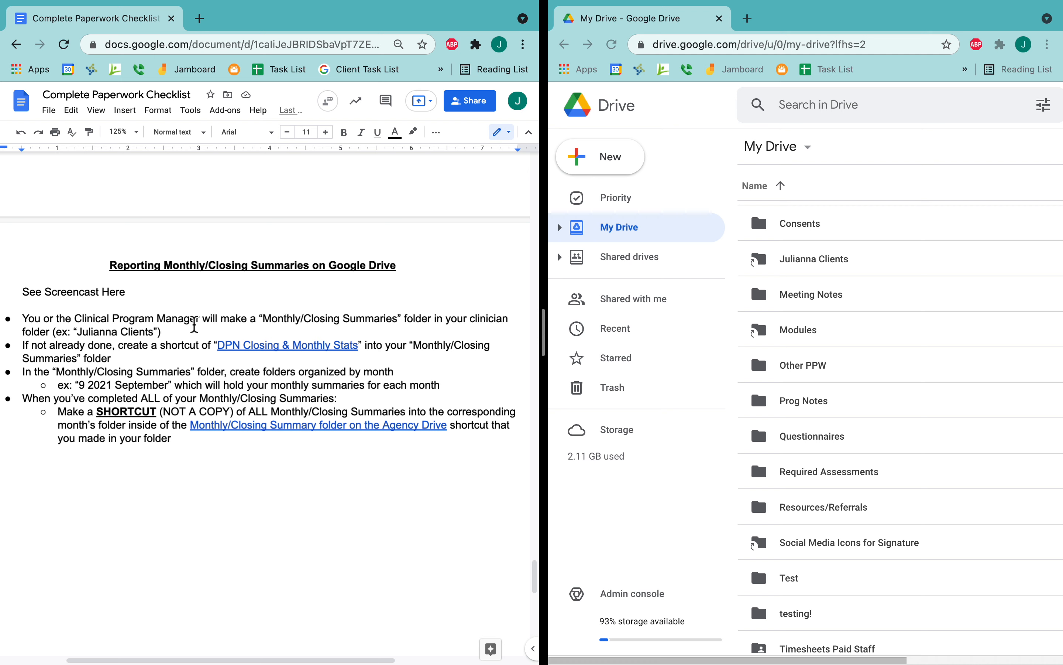
pyautogui.doubleClick(330, 319)
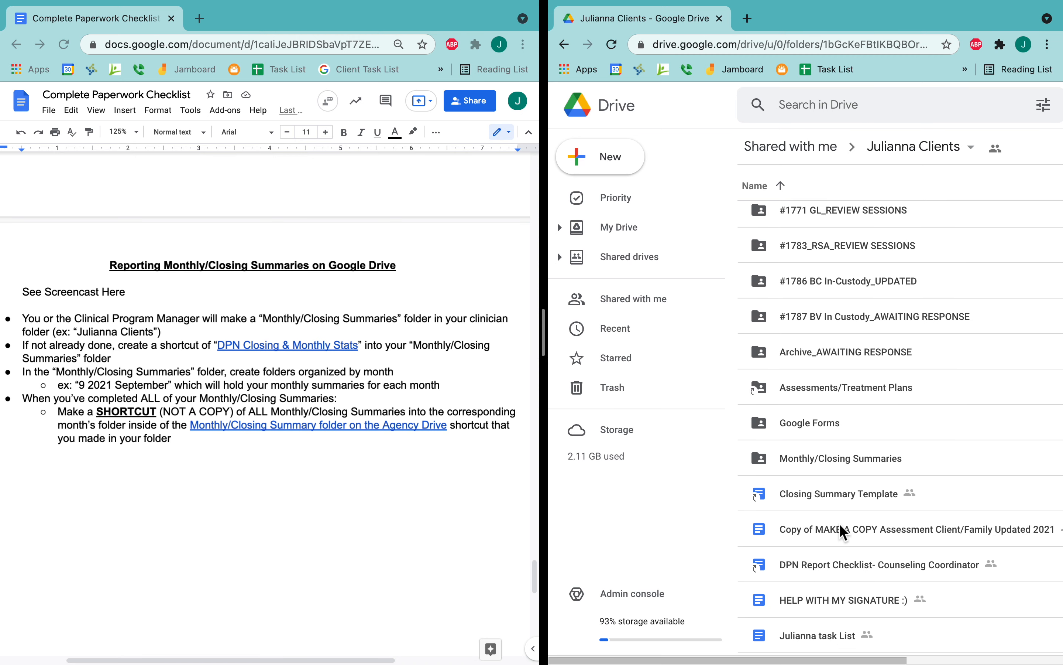
# Step: Open Monthly/Closing Summaries, then the DPN Closing & Monthly Stats shortcut inside it
pyautogui.click(839, 458)
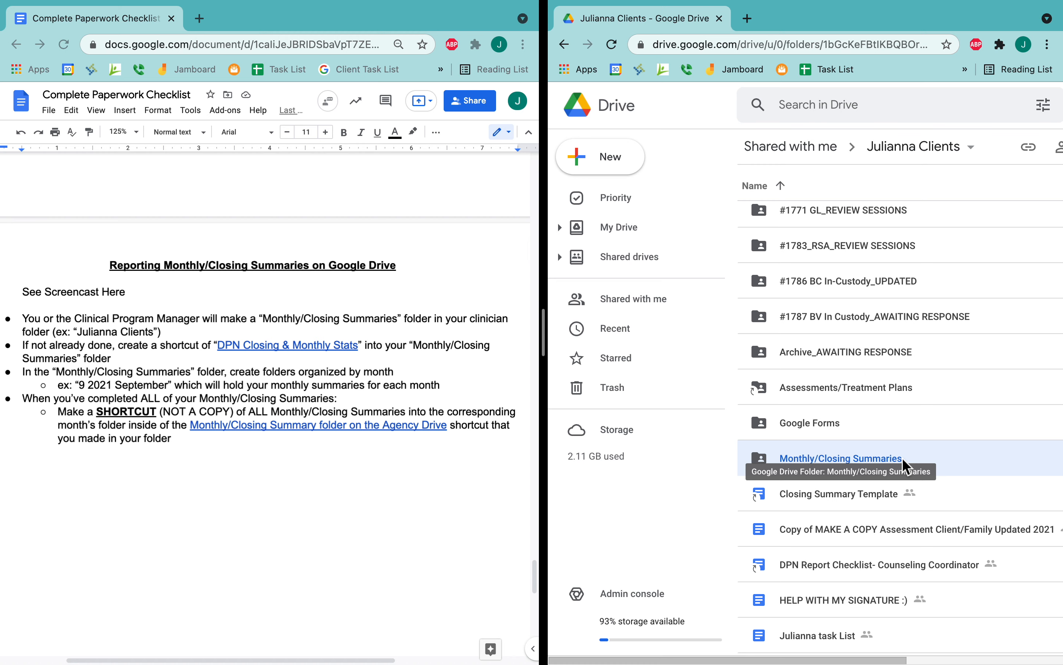
pyautogui.doubleClick(840, 457)
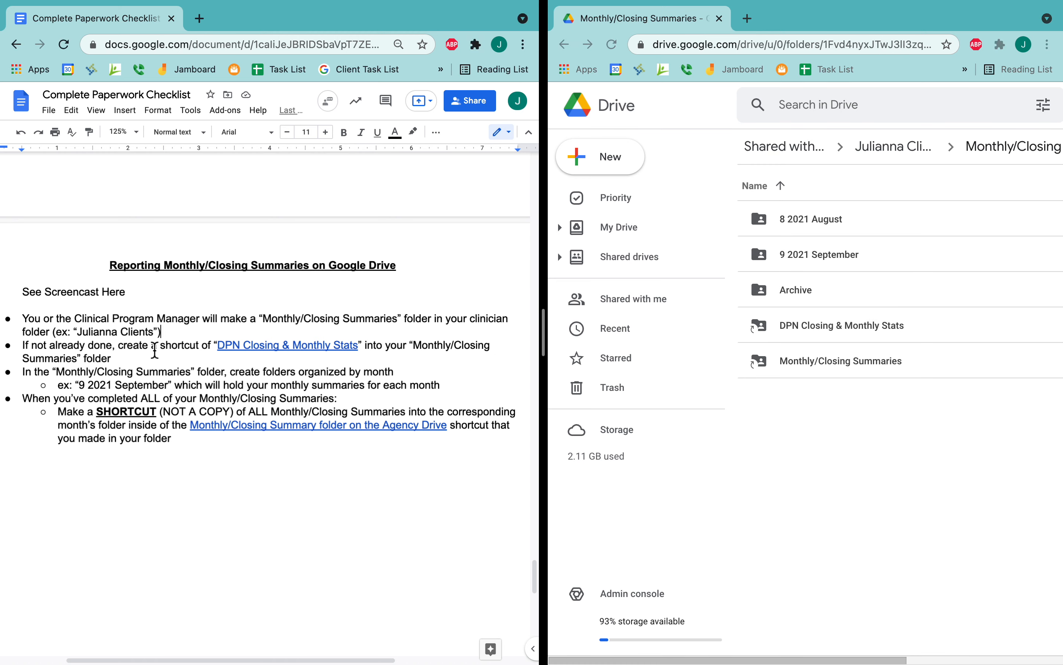
pyautogui.moveTo(216, 345); pyautogui.dragTo(358, 345)
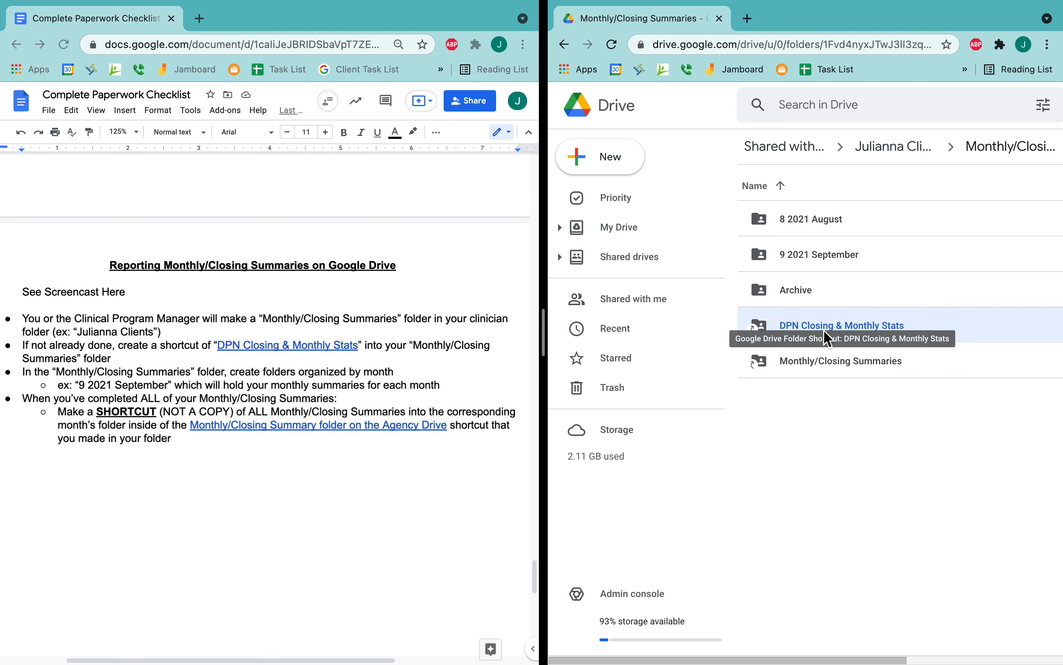
pyautogui.doubleClick(841, 324)
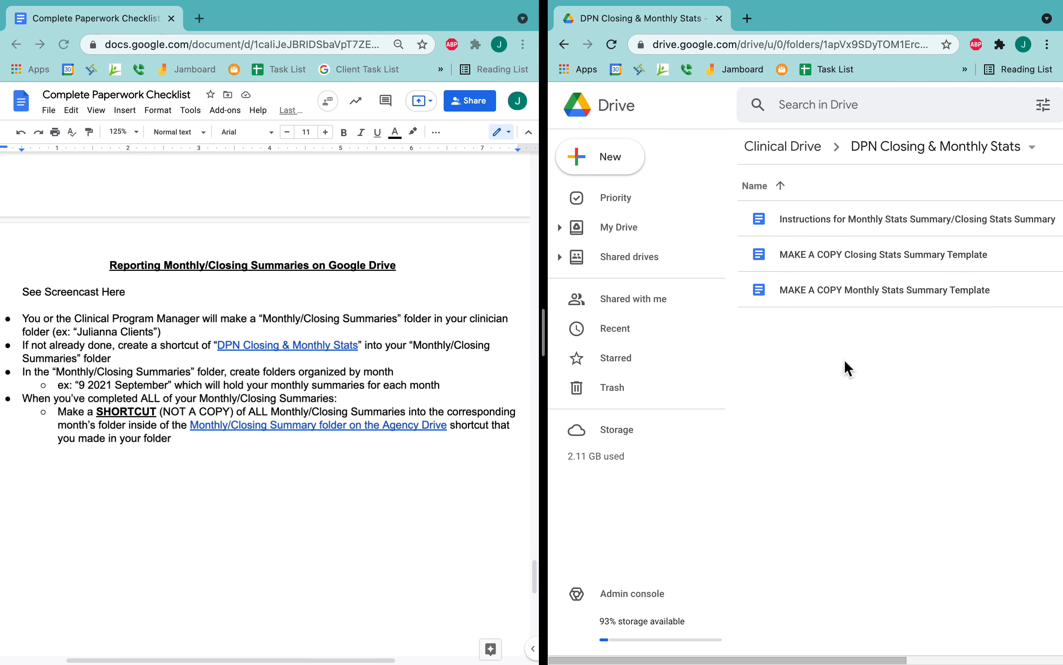
pyautogui.moveTo(868, 251)
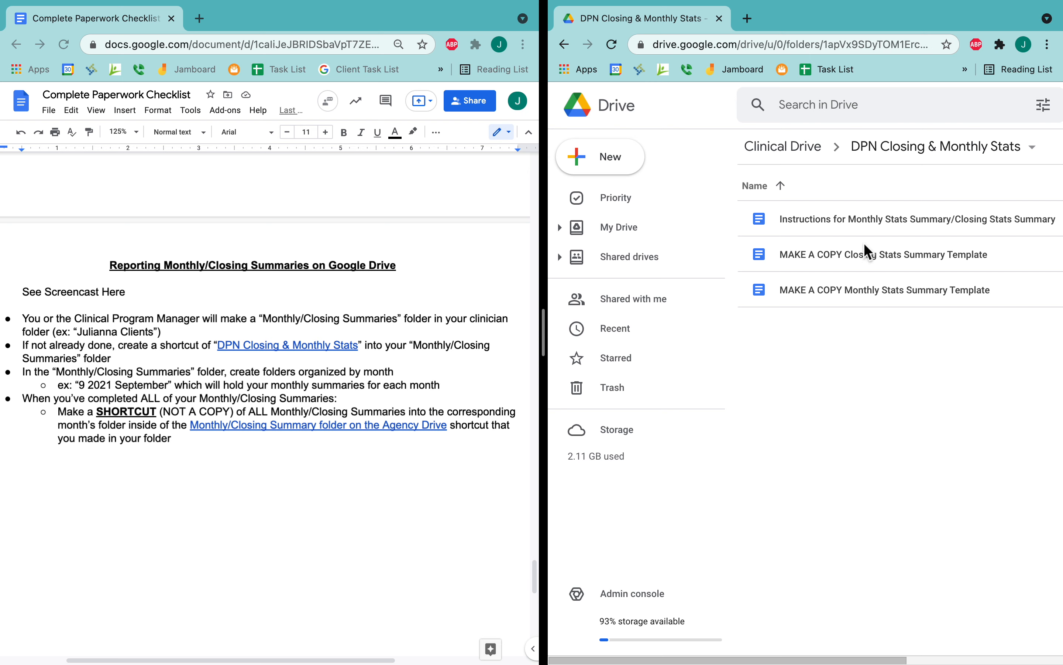
pyautogui.moveTo(859, 153)
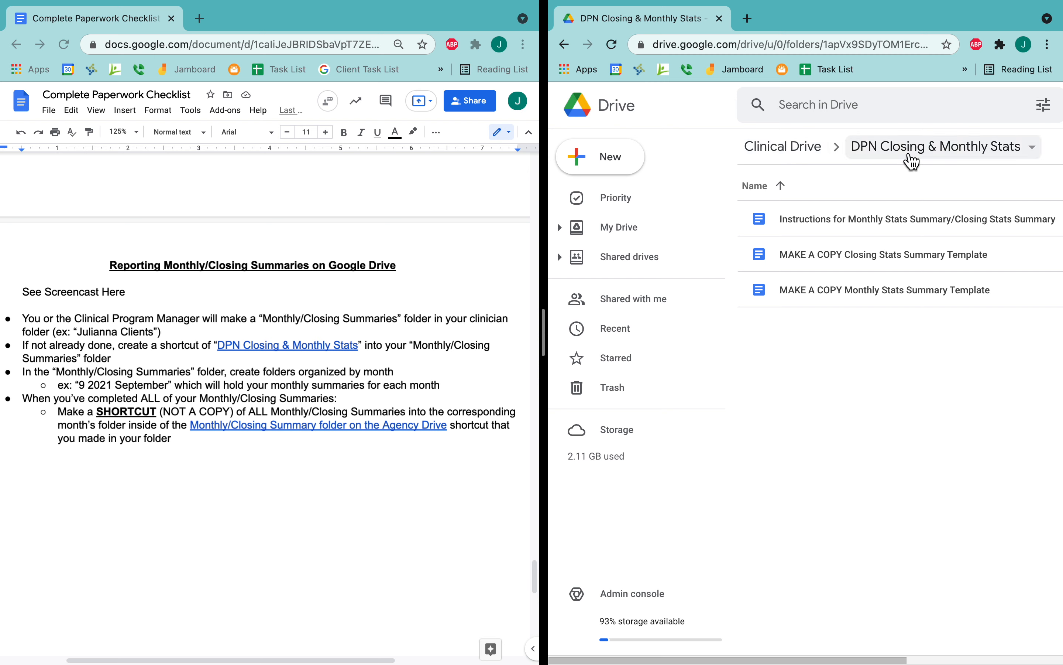
pyautogui.moveTo(566, 45)
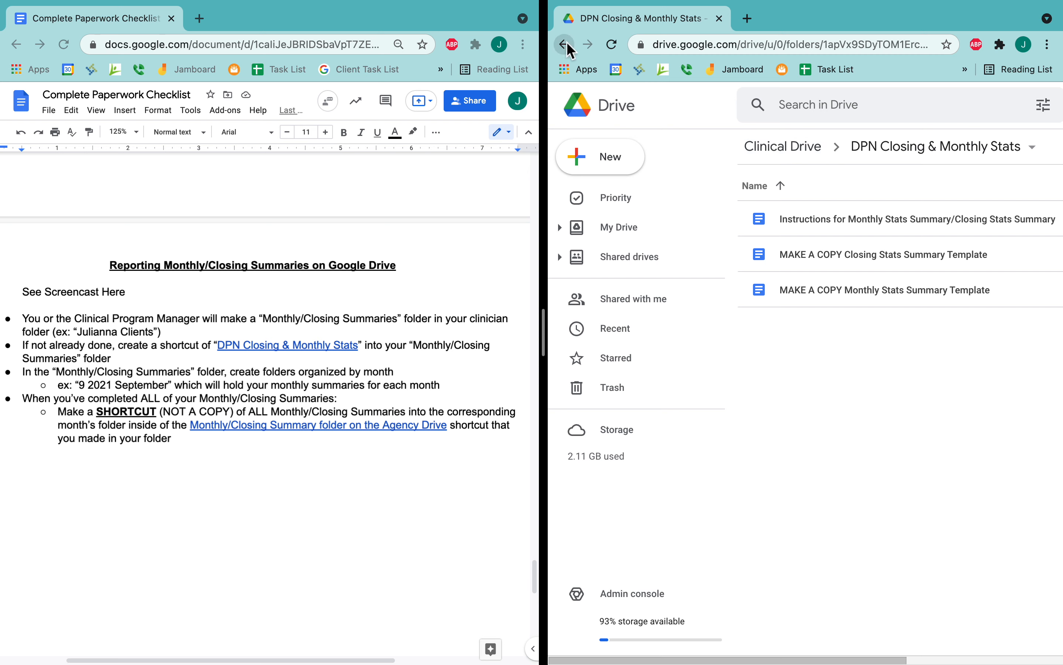
# Step: Go back to the Monthly/Closing Summaries folder listing the August and September folders
pyautogui.click(565, 44)
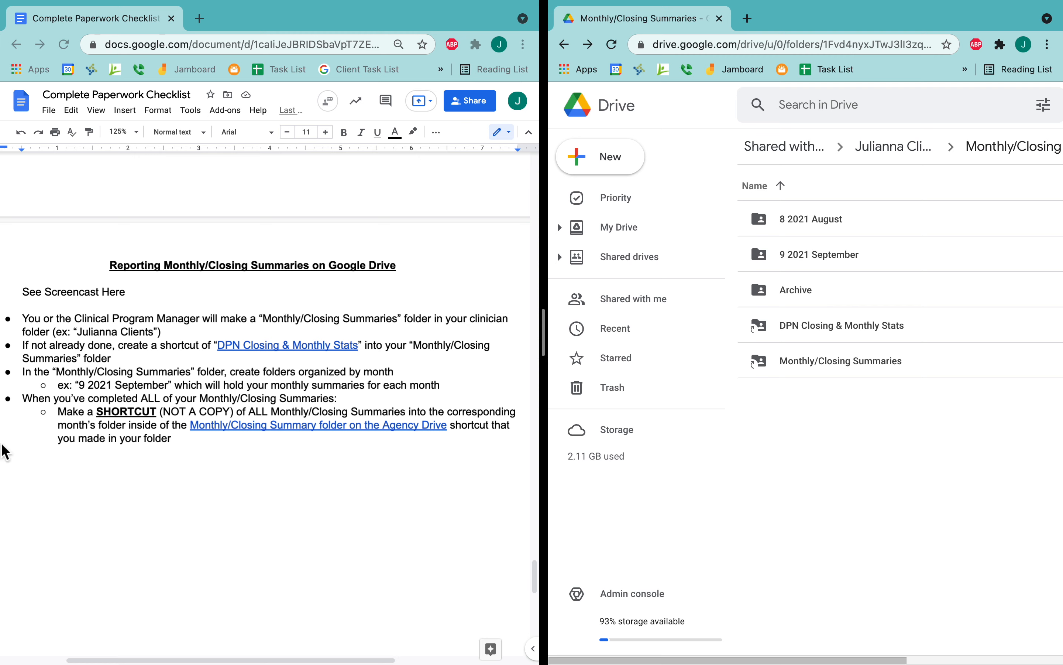
pyautogui.moveTo(56, 371); pyautogui.dragTo(290, 371)
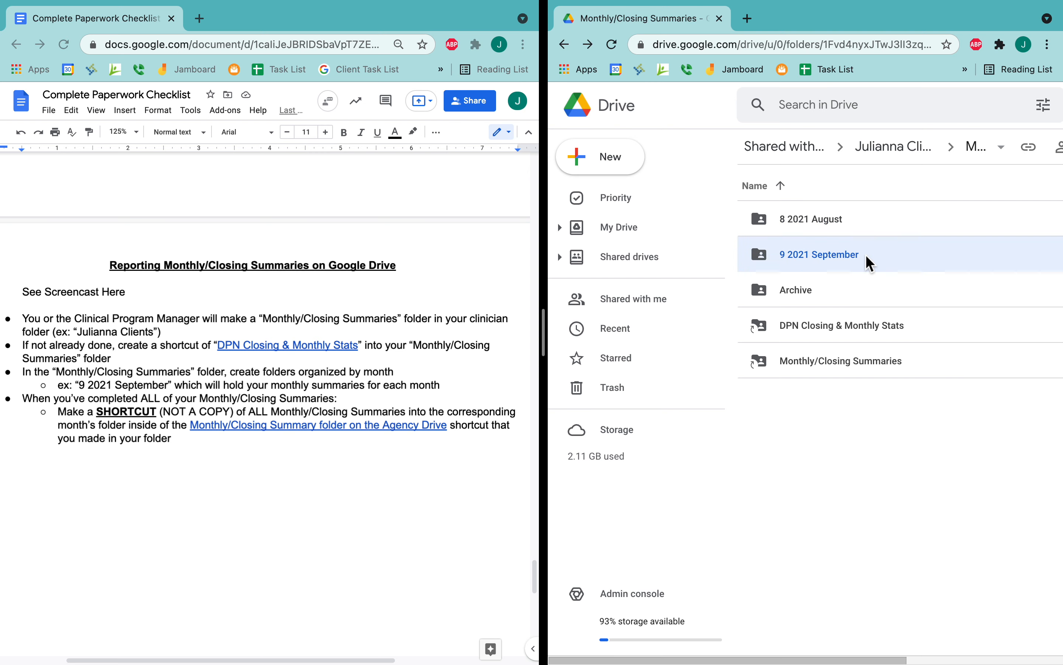
pyautogui.moveTo(843, 264)
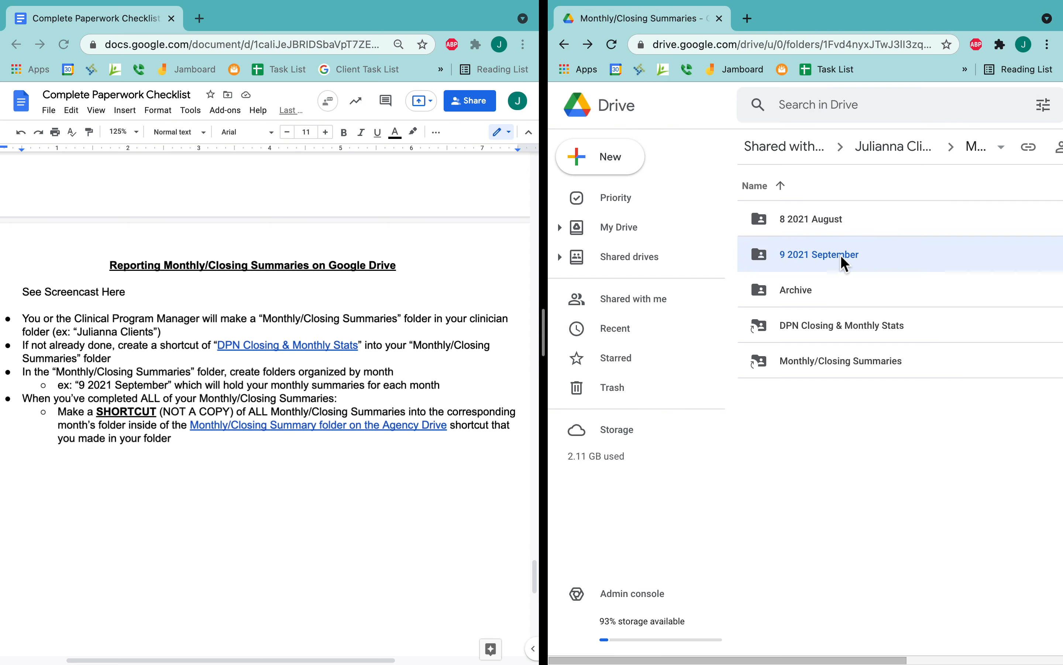
pyautogui.moveTo(830, 544)
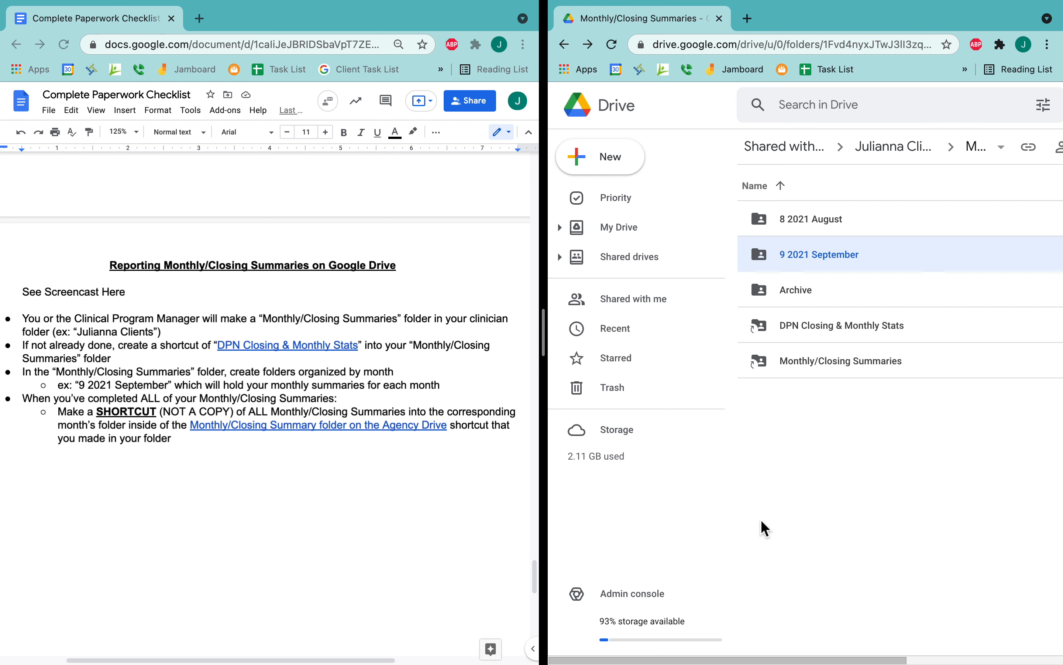
# Step: Open 9 2021 September and select all six monthly and closing stats summaries
pyautogui.doubleClick(819, 254)
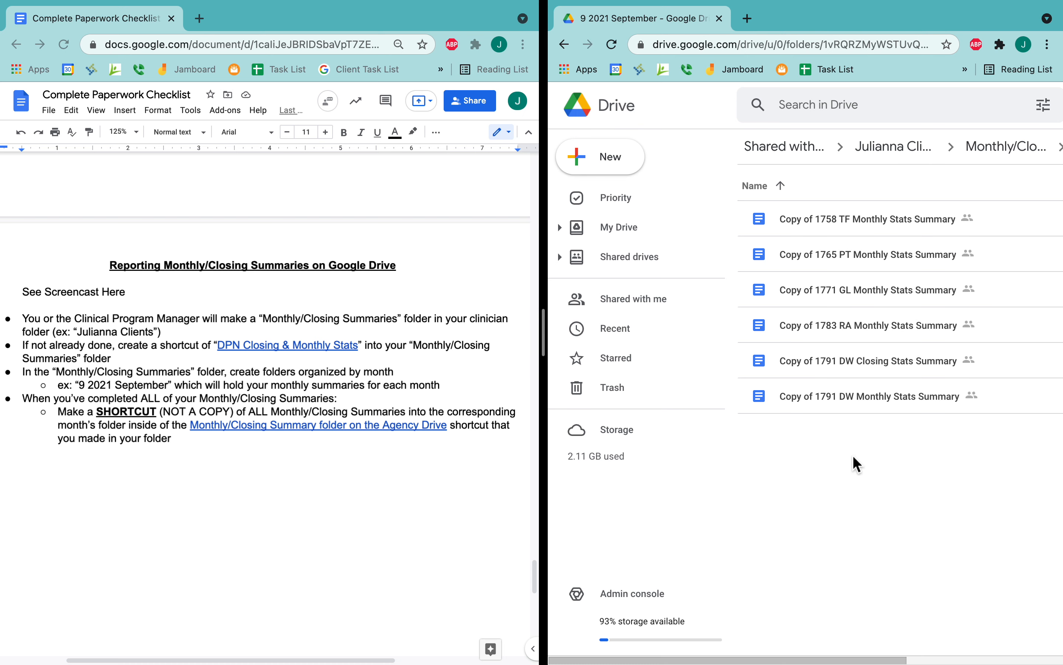
pyautogui.moveTo(826, 442)
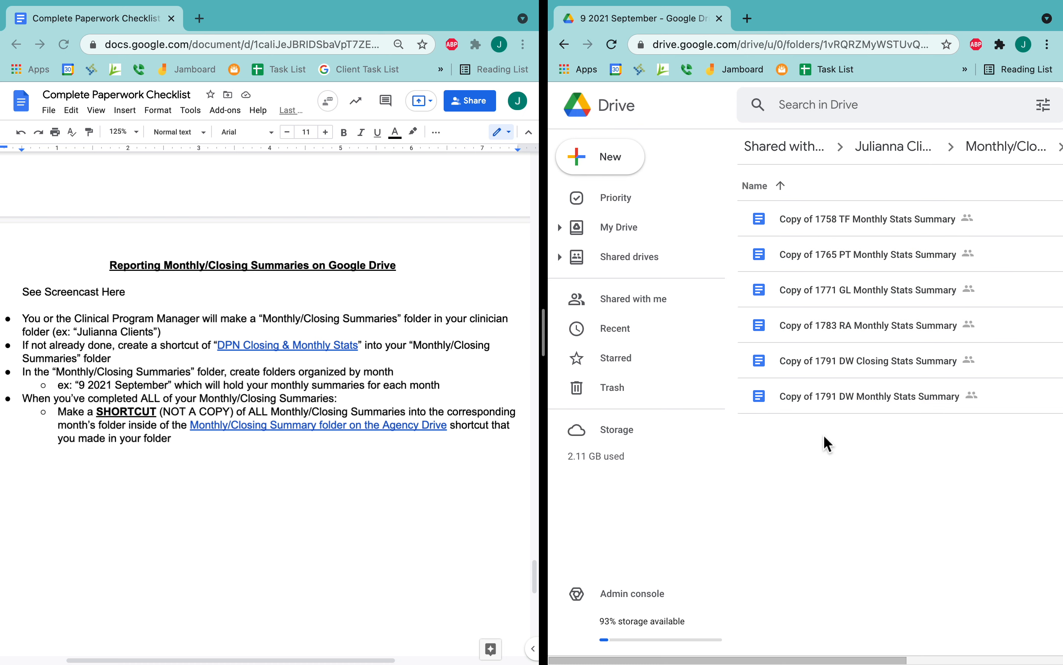
pyautogui.moveTo(859, 449)
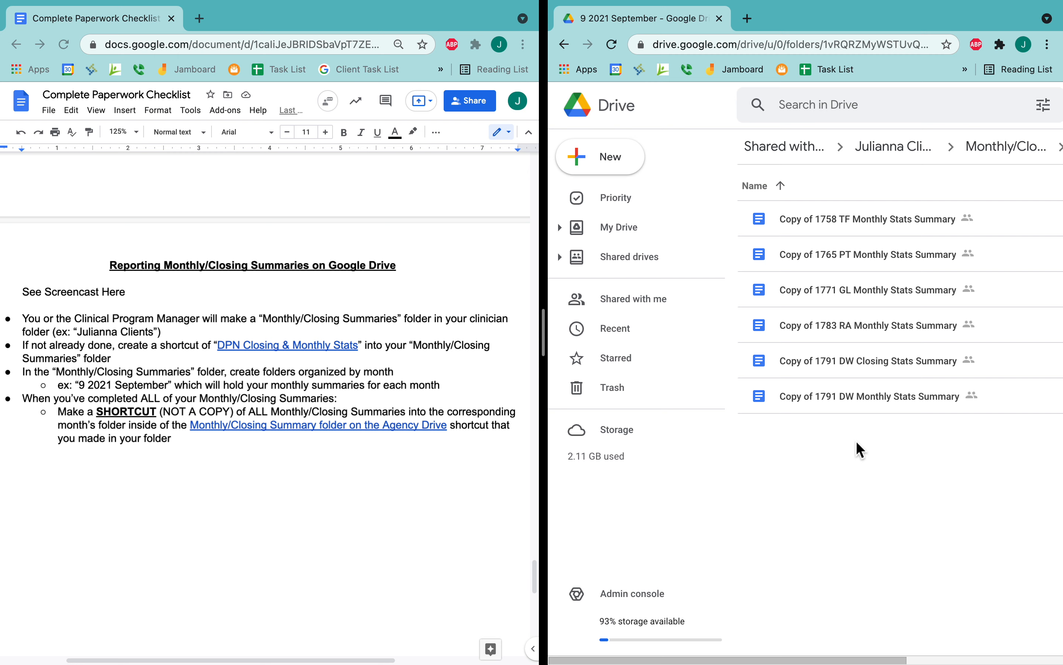
pyautogui.moveTo(7, 410)
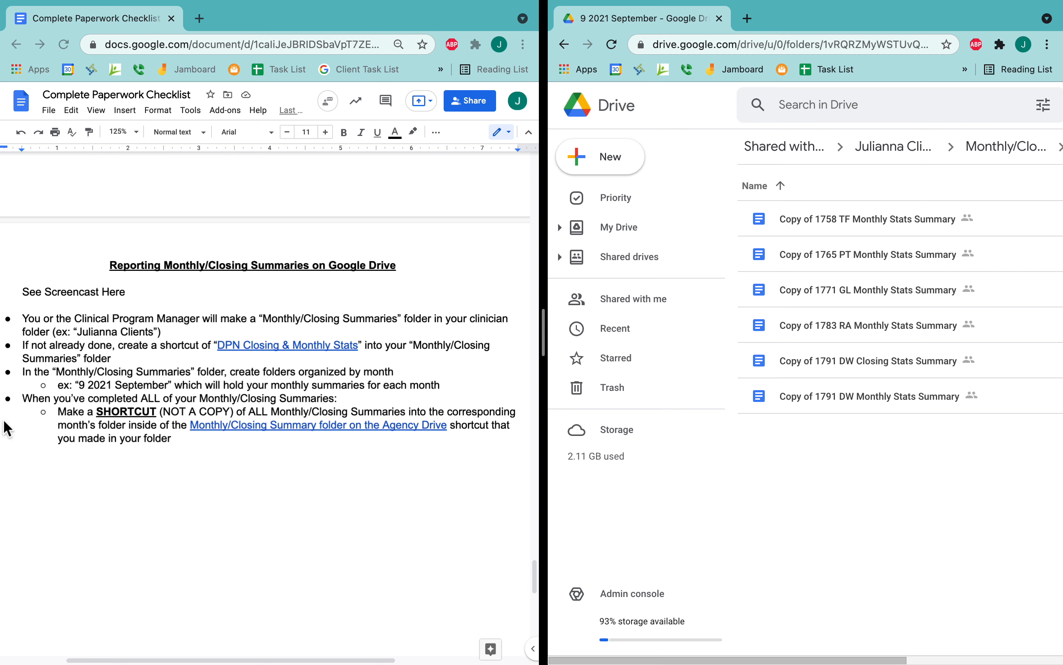
pyautogui.moveTo(53, 398); pyautogui.dragTo(228, 398)
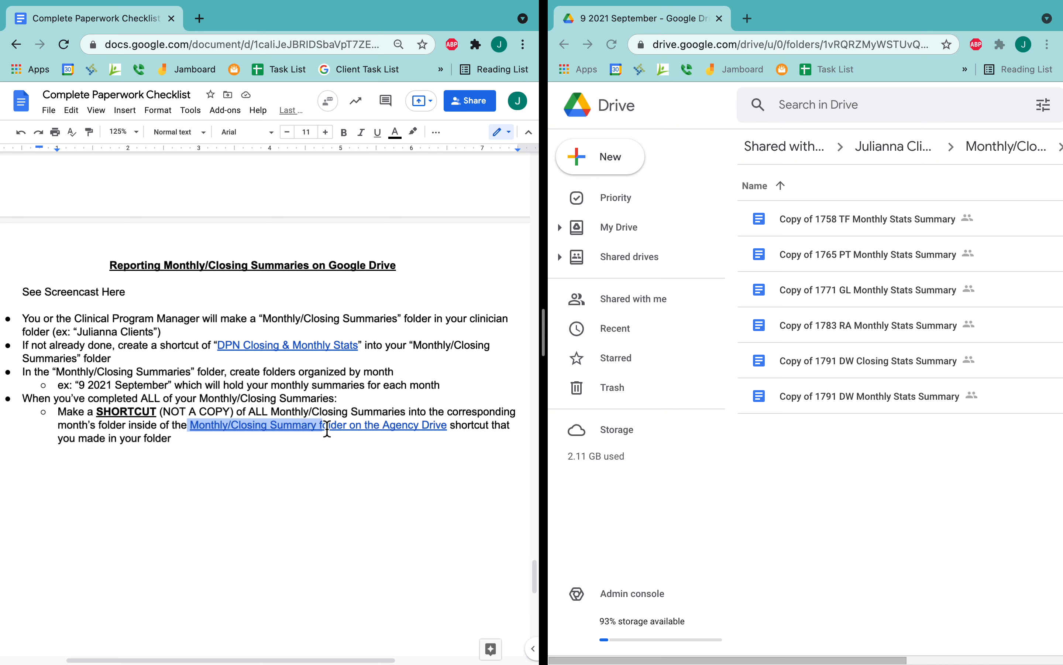
pyautogui.moveTo(327, 428); pyautogui.dragTo(486, 426)
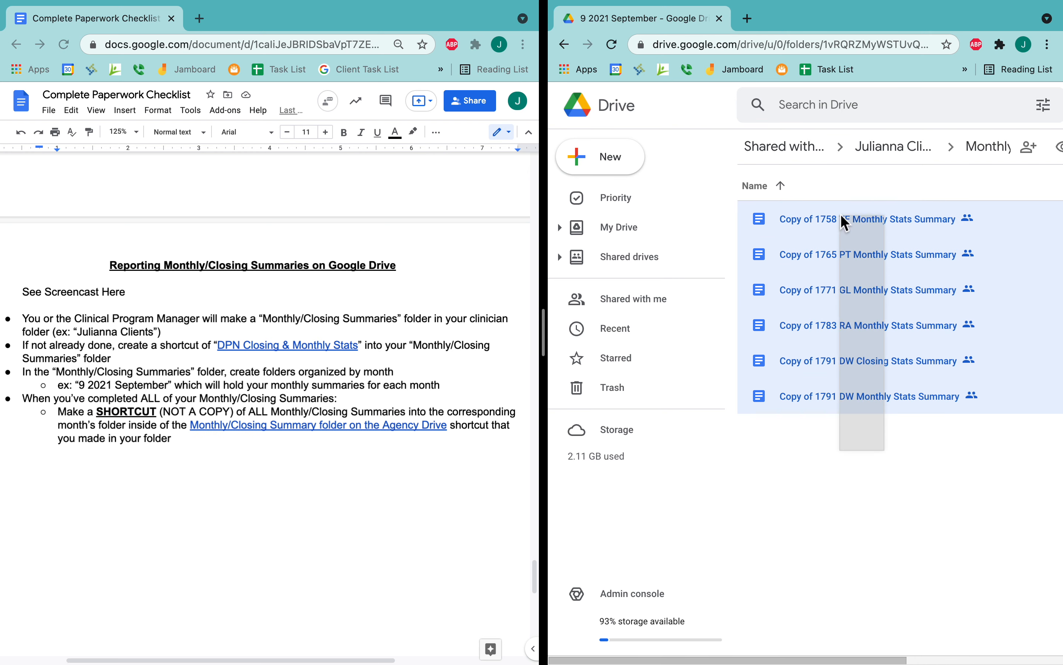
# Step: Add shortcuts to the six summaries in Agency Drive's Monthly/Closing Summaries 09 2021 SEPT folder
pyautogui.rightClick(835, 345)
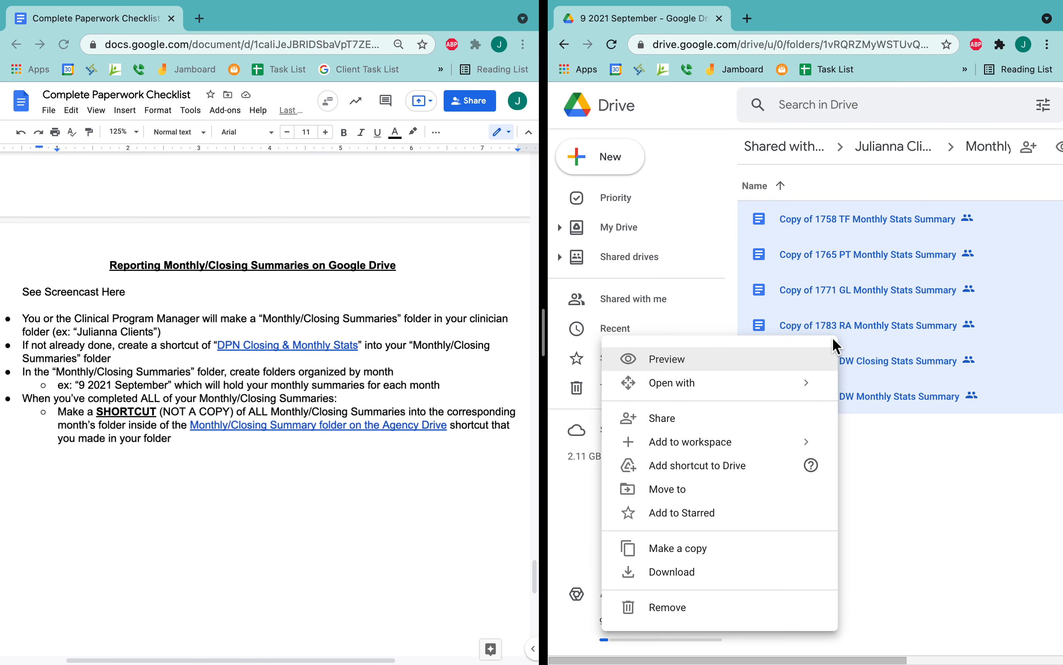
pyautogui.click(696, 465)
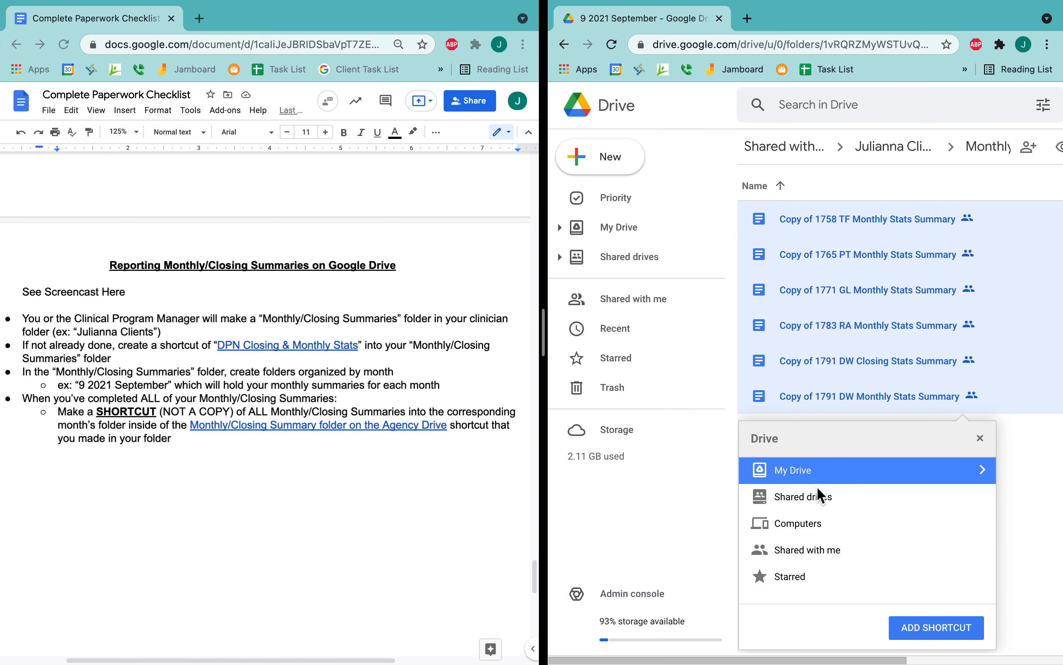
pyautogui.click(804, 497)
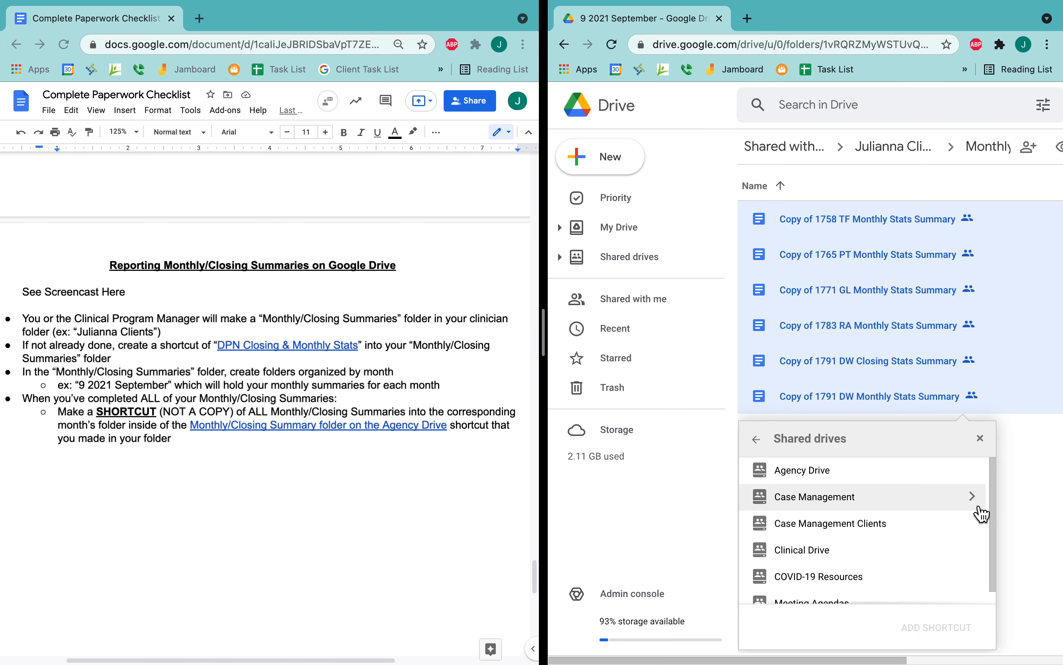
pyautogui.click(801, 470)
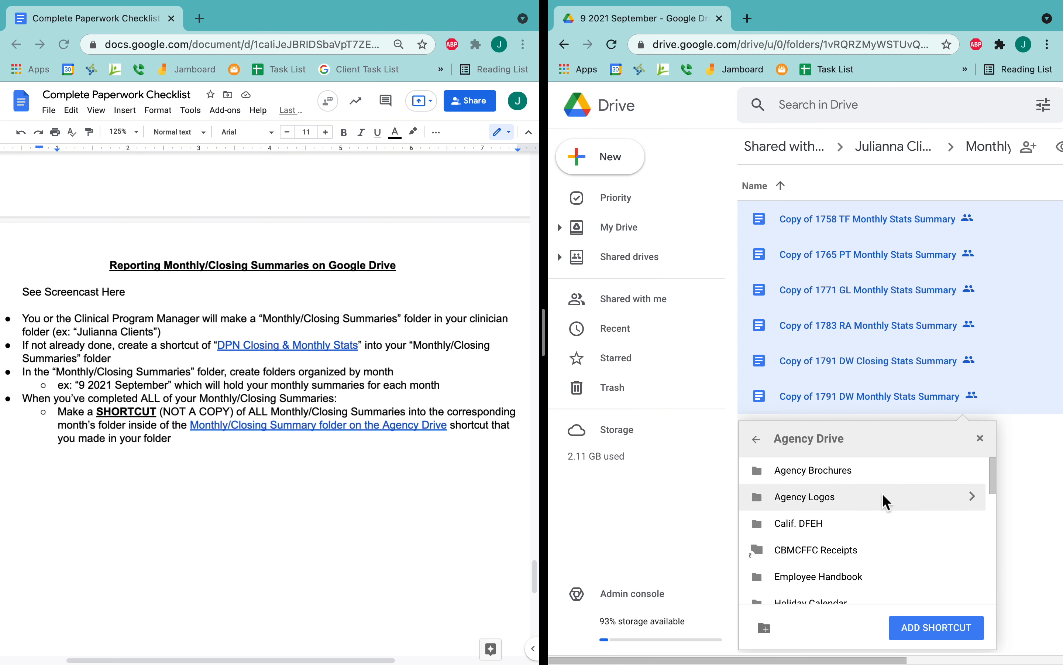
pyautogui.scroll(-3)
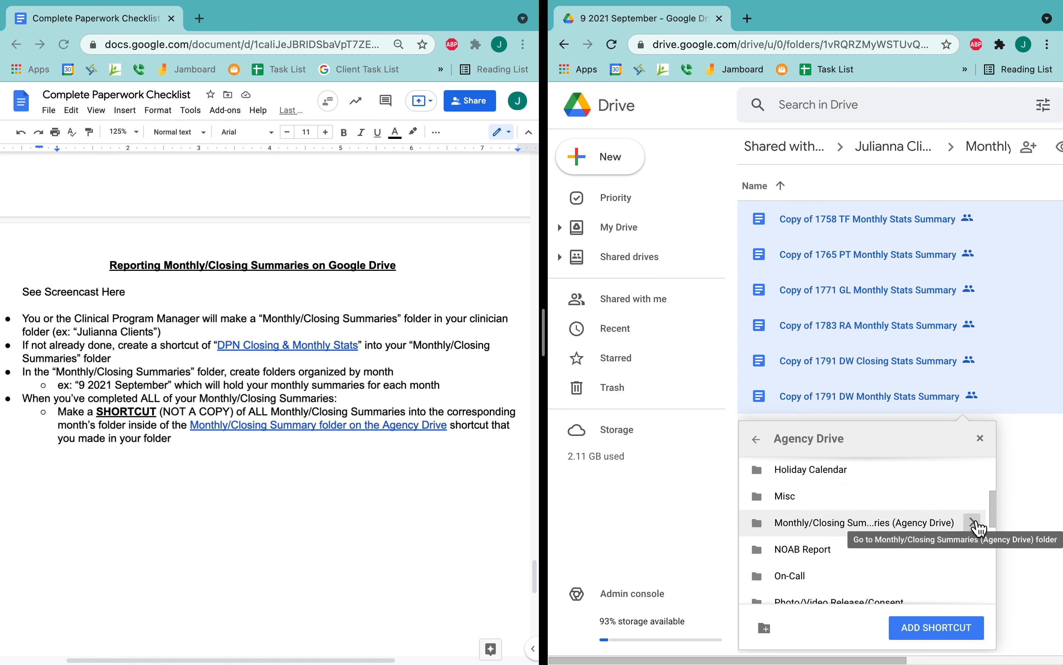
pyautogui.click(979, 522)
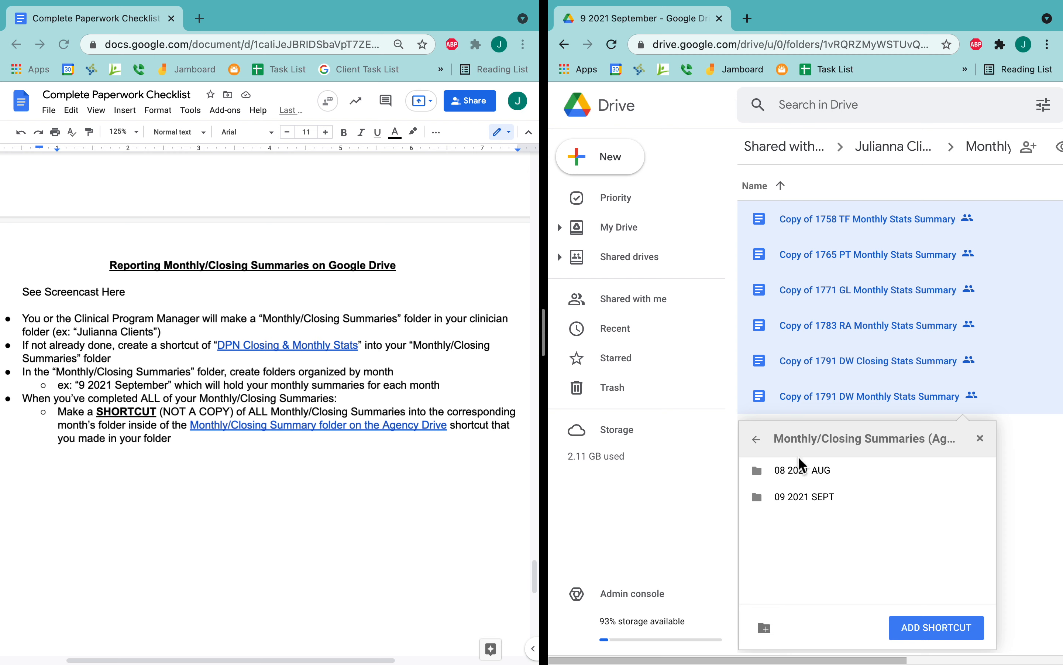
pyautogui.click(803, 496)
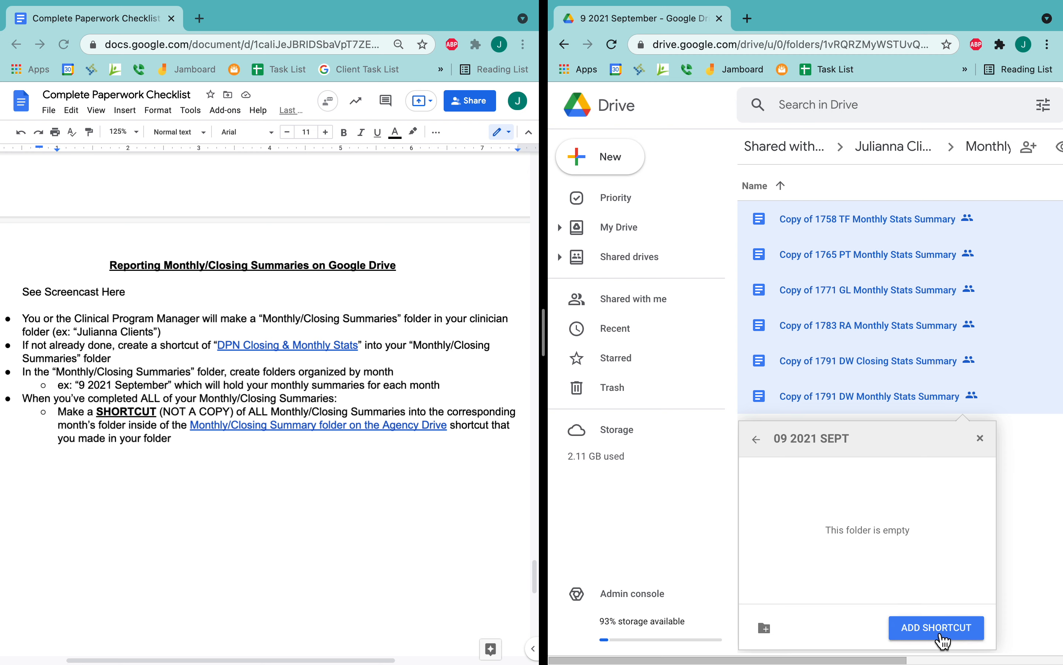
pyautogui.click(936, 627)
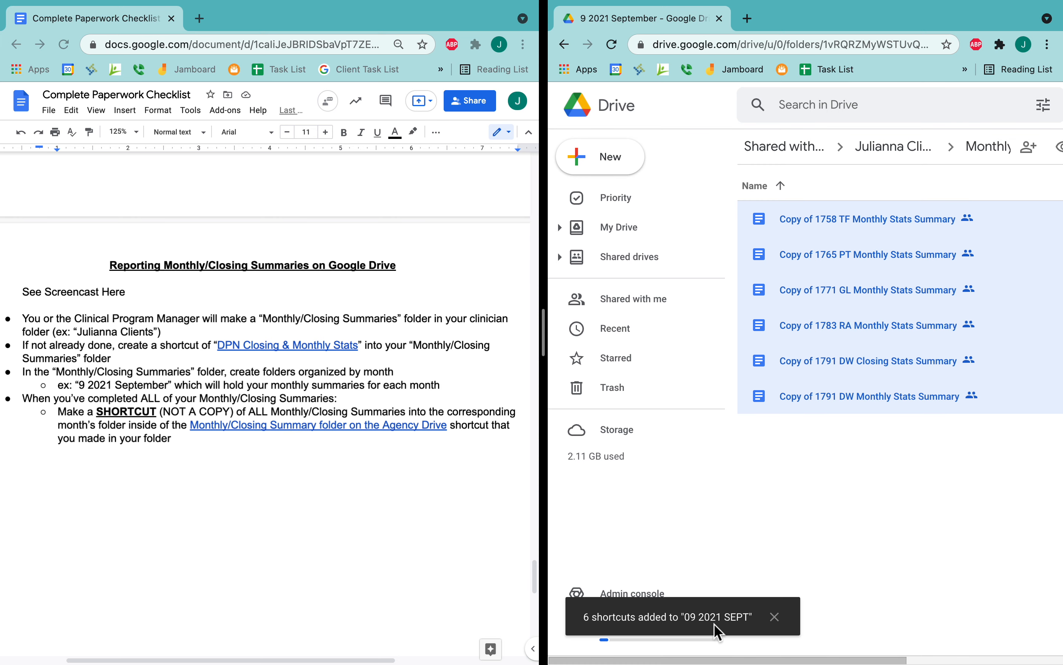
pyautogui.moveTo(628, 257)
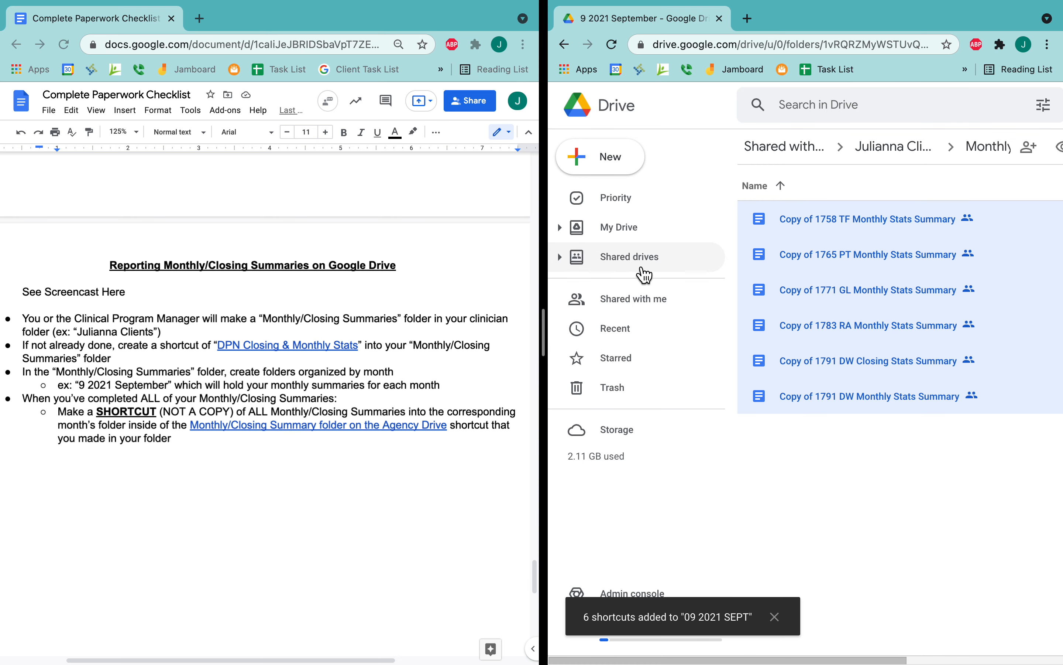
# Step: Go to Shared drives and open Agency Drive's Monthly/Closing Summaries, then 09 2021 SEPT
pyautogui.click(628, 256)
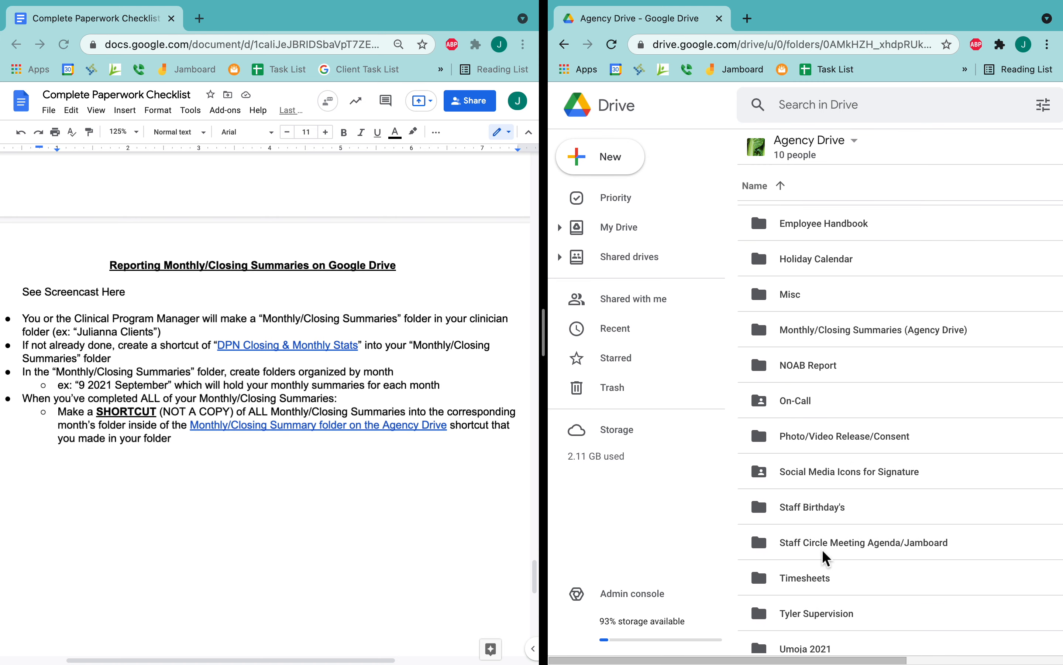
pyautogui.doubleClick(873, 329)
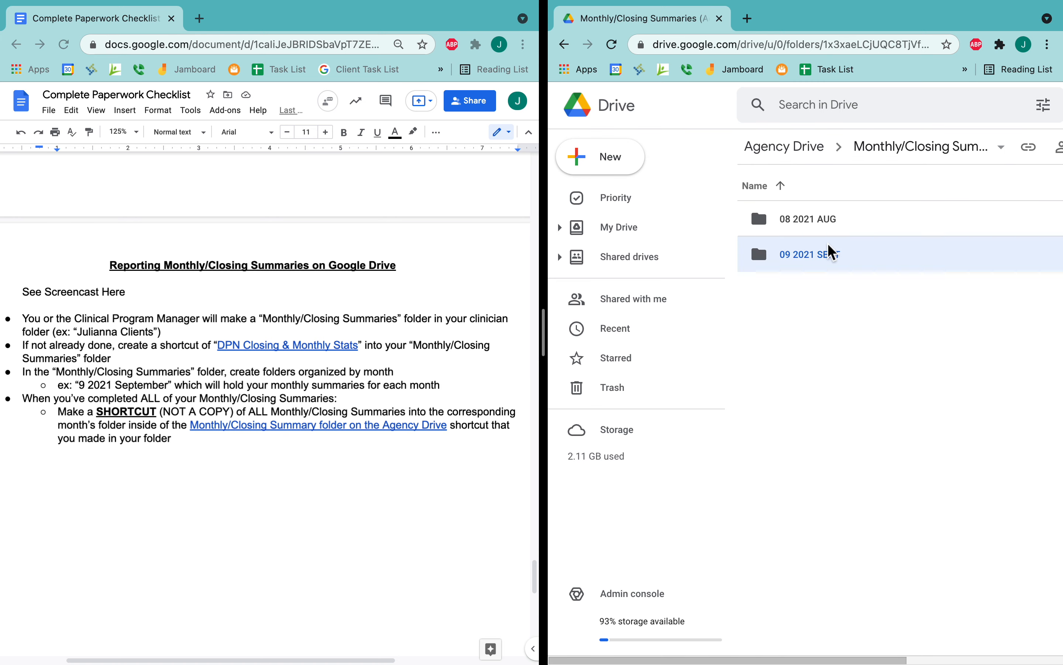
pyautogui.doubleClick(809, 254)
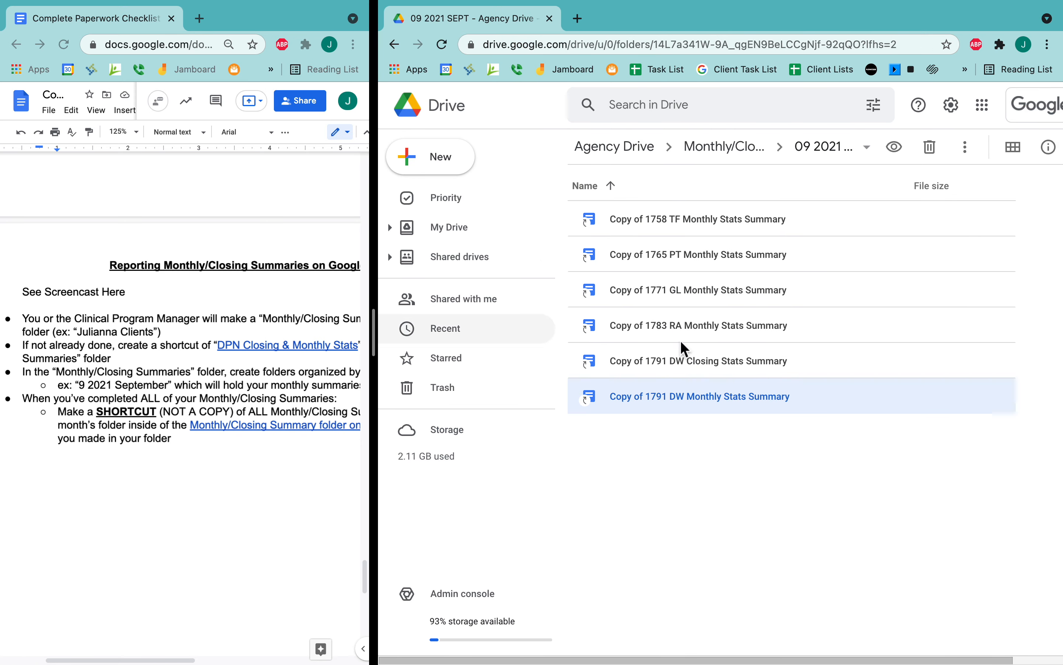
pyautogui.moveTo(733, 479)
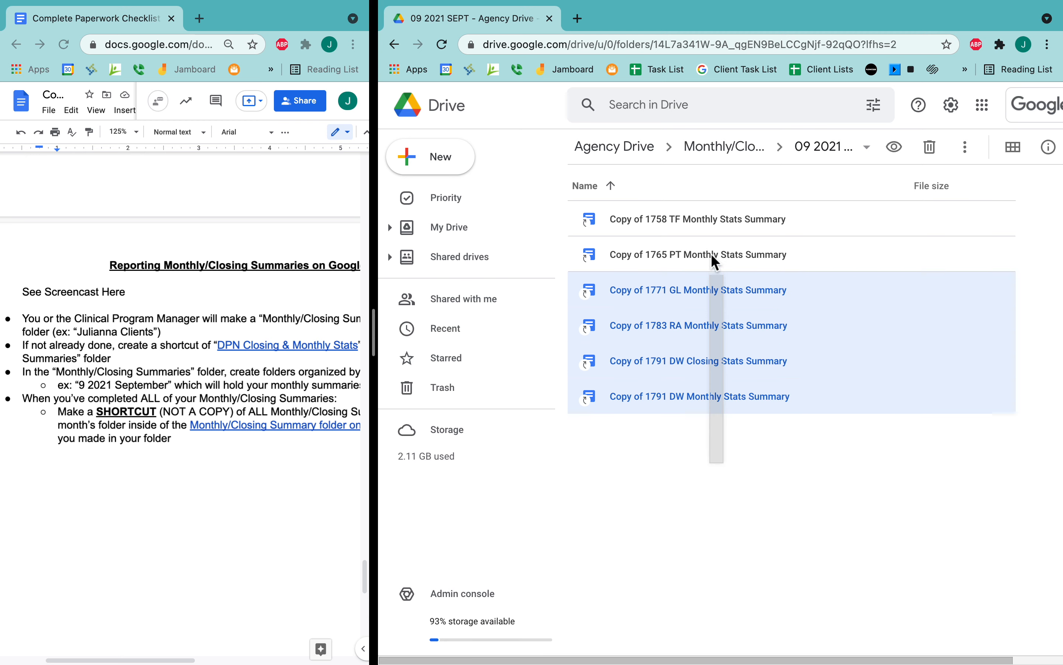
# Step: Move all six summary shortcuts in 09 2021 SEPT to trash and confirm
pyautogui.rightClick(711, 254)
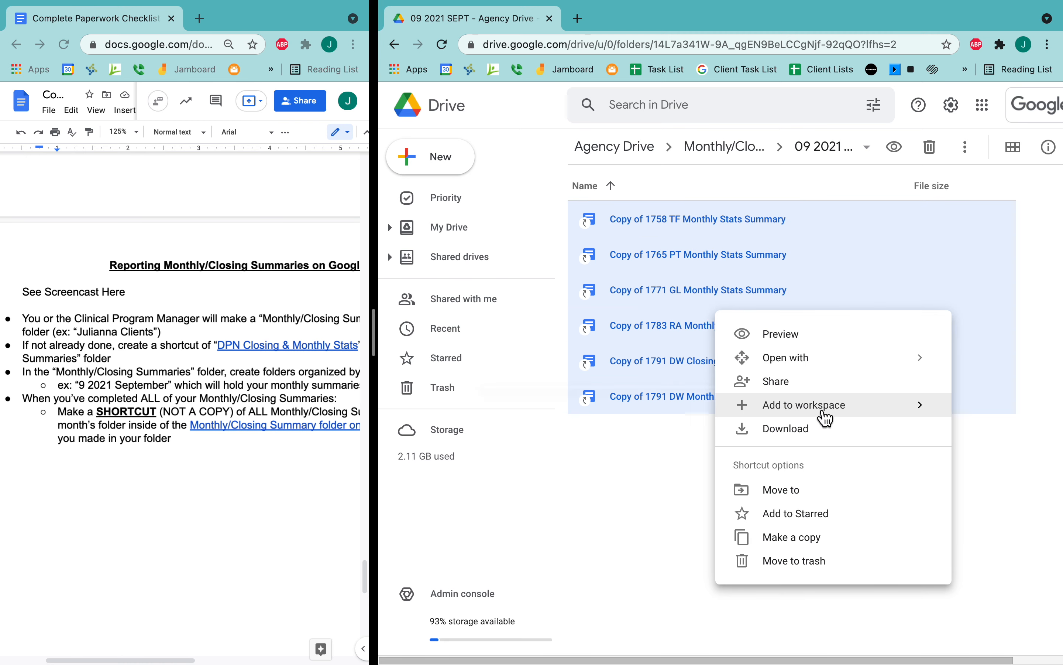
pyautogui.moveTo(839, 561)
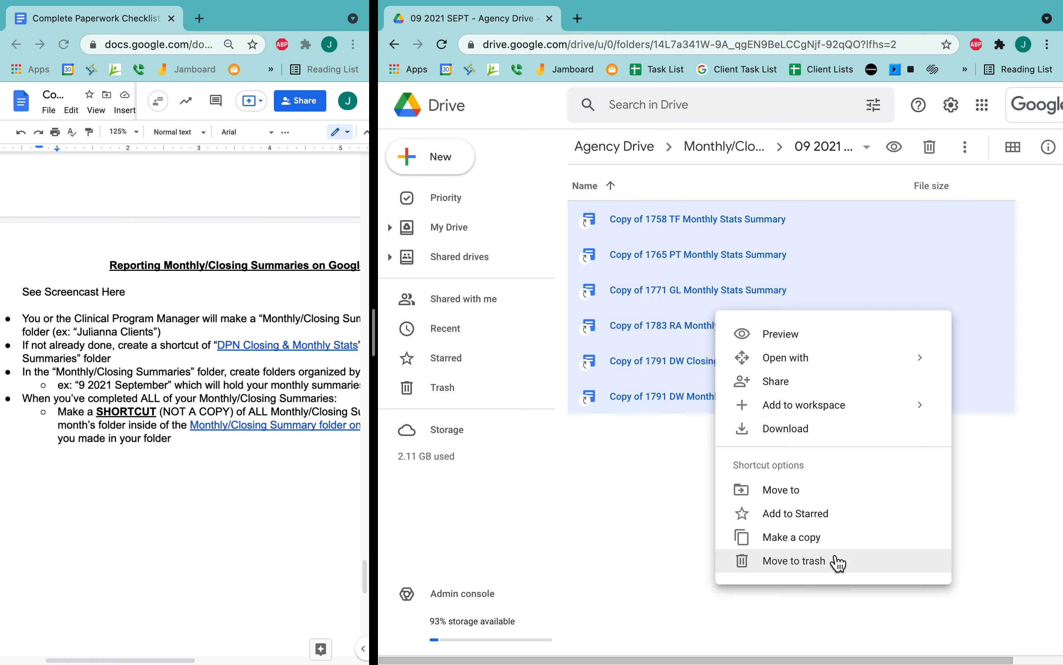
pyautogui.click(794, 561)
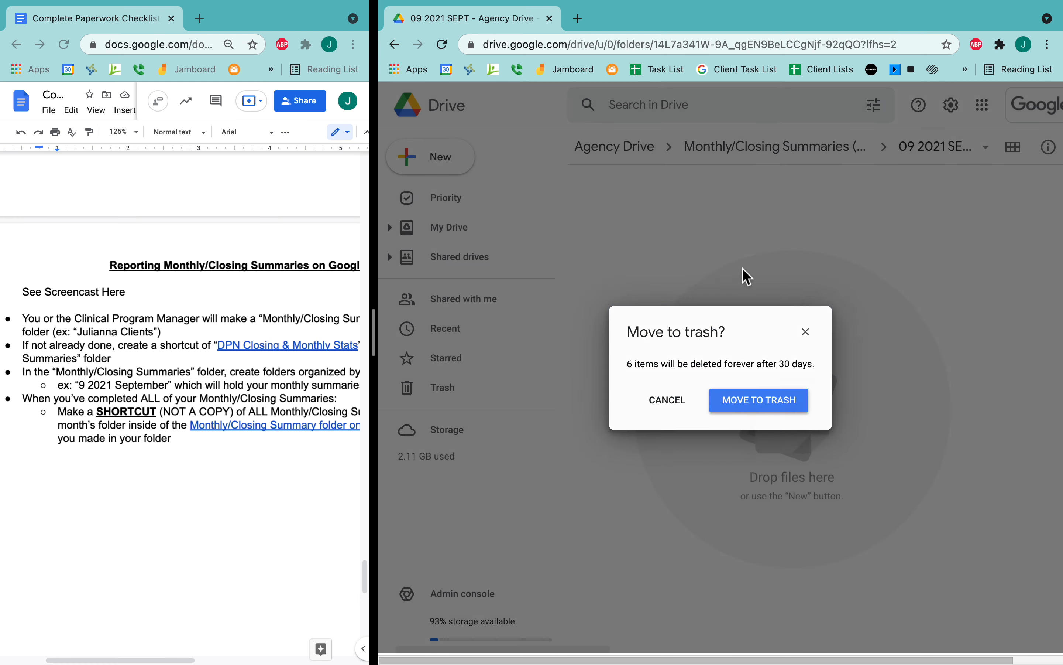
pyautogui.click(760, 401)
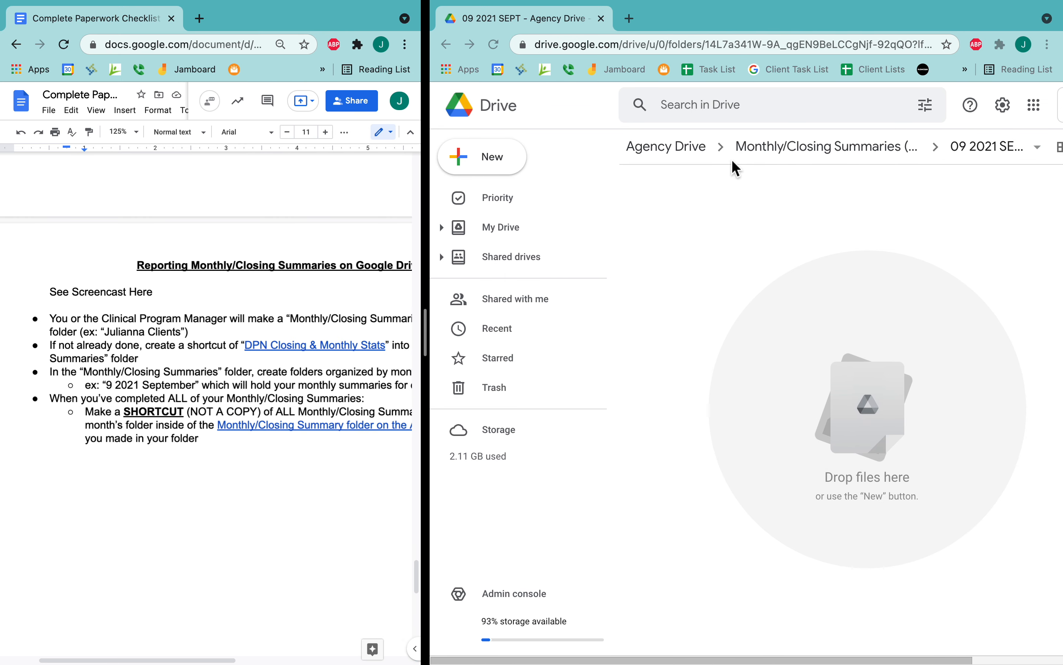
pyautogui.moveTo(821, 151)
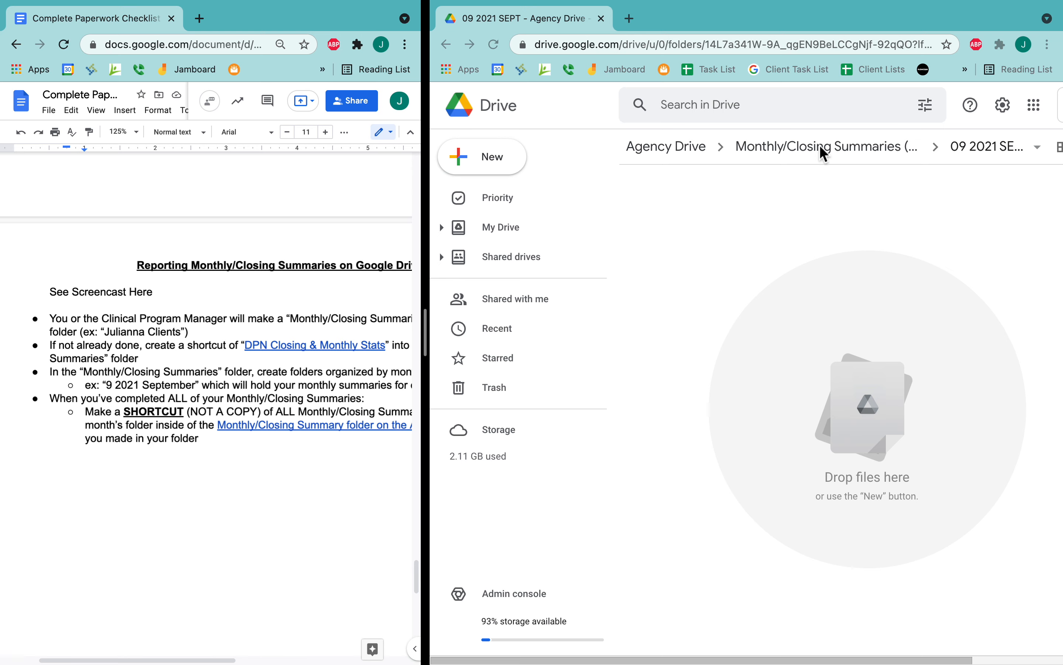
# Step: Return to My Drive's Julianna Clients folder and bring up actions for Monthly/Closing Summaries
pyautogui.click(501, 227)
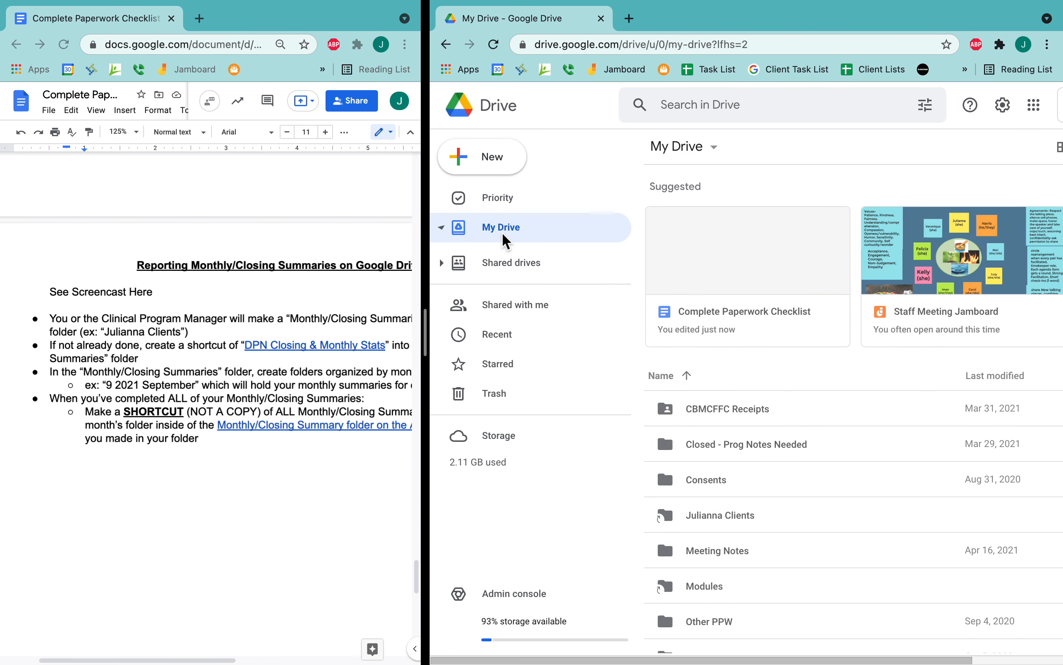
pyautogui.click(441, 227)
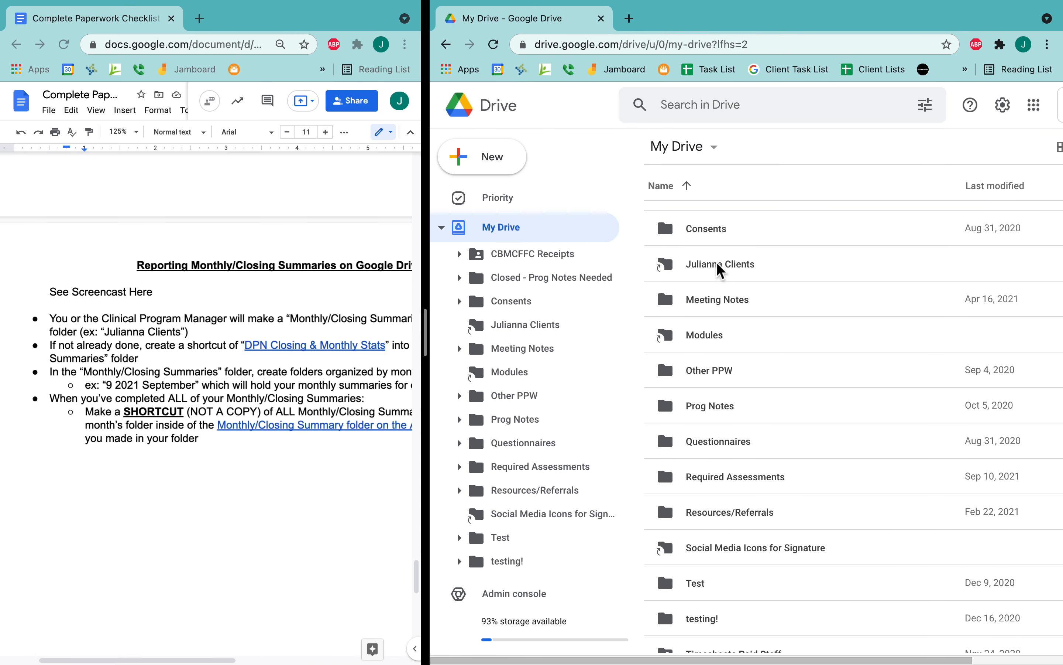
pyautogui.doubleClick(721, 264)
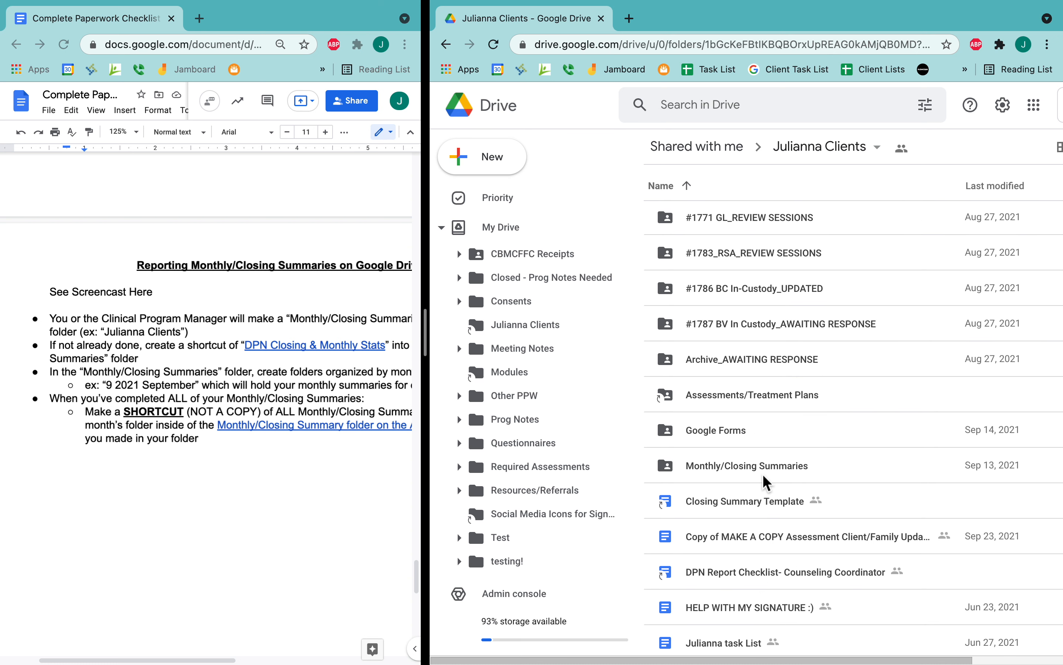
pyautogui.click(746, 465)
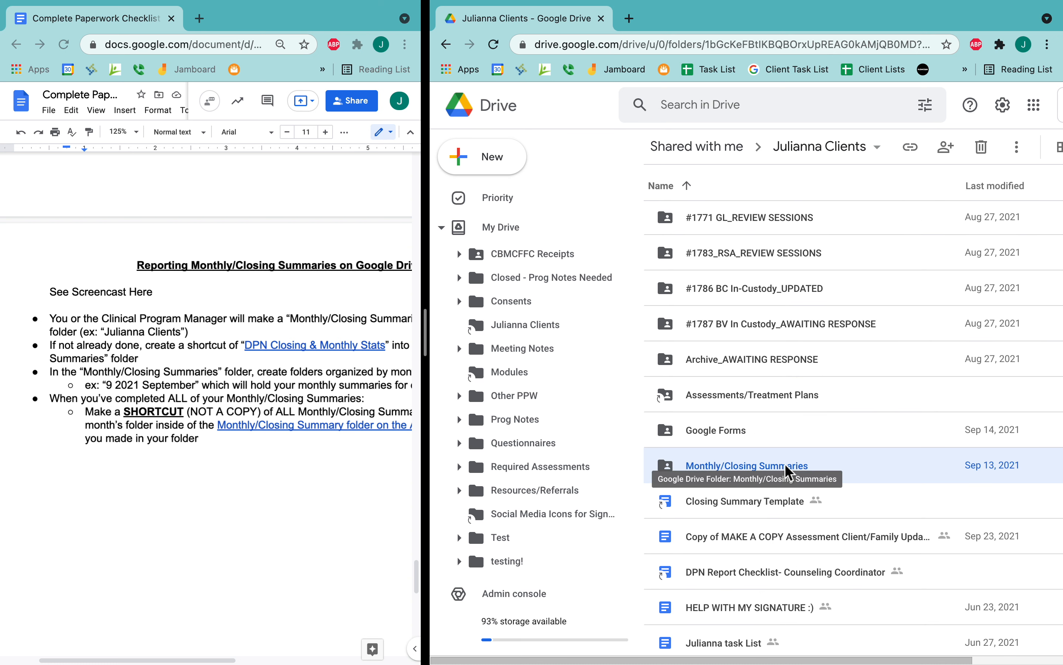
pyautogui.rightClick(746, 465)
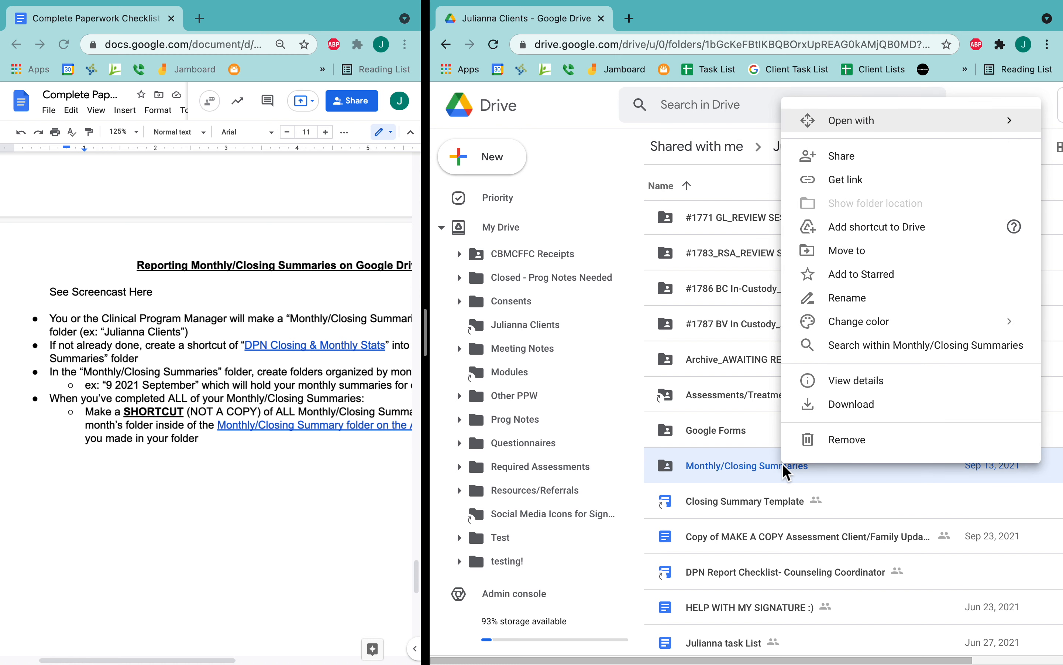
pyautogui.moveTo(763, 476)
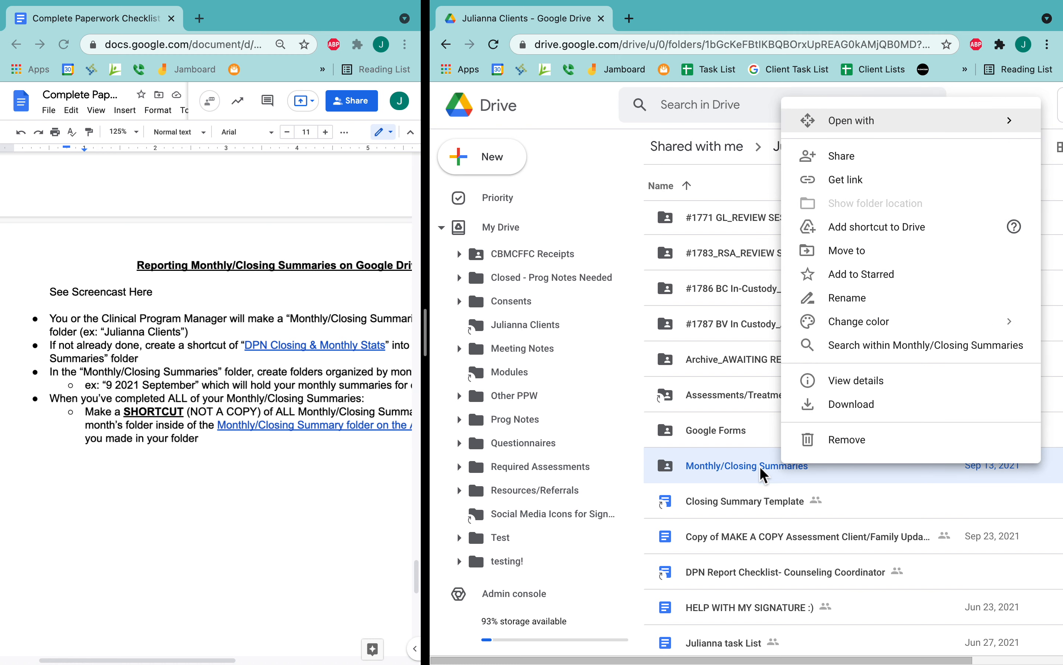
pyautogui.moveTo(844, 212)
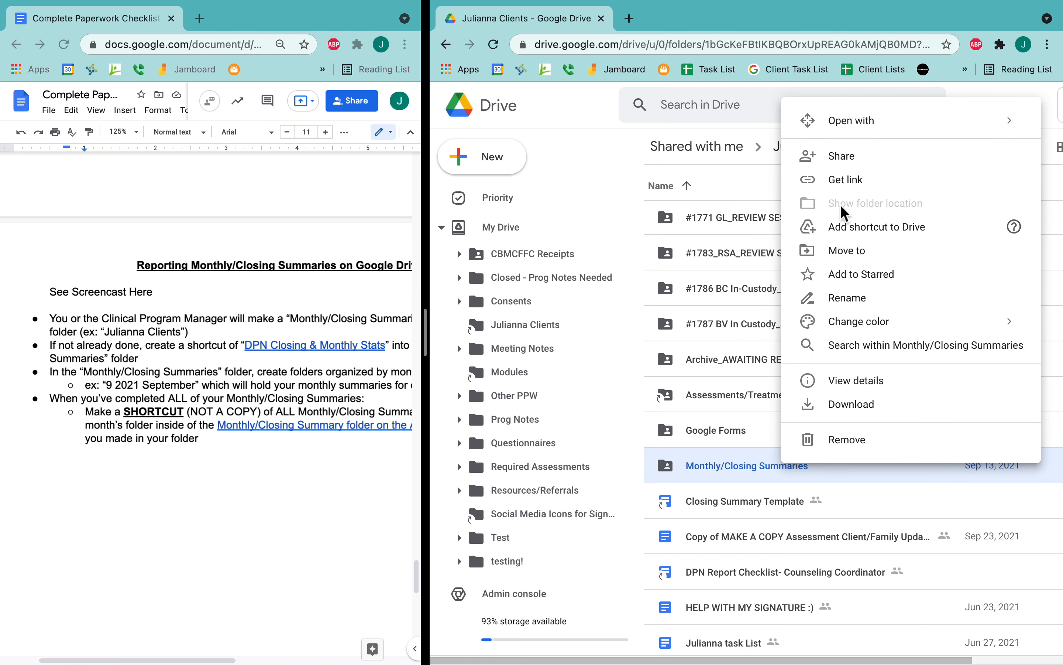
# Step: Share Monthly/Closing Summaries with Admin CBMCFFC as editor without notifying
pyautogui.click(843, 155)
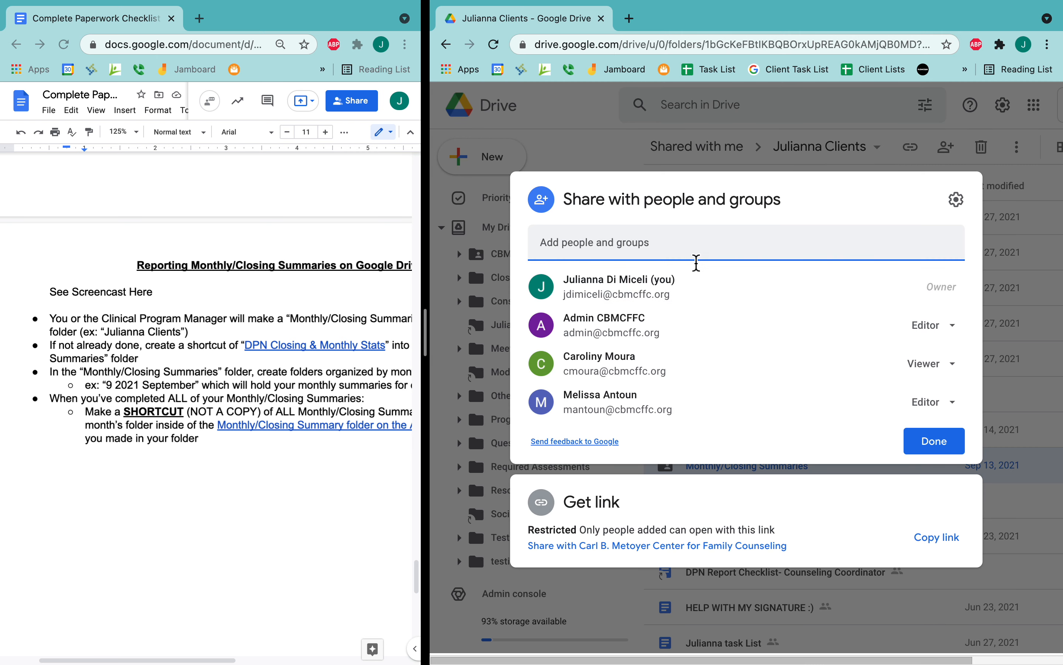
pyautogui.write('admin')
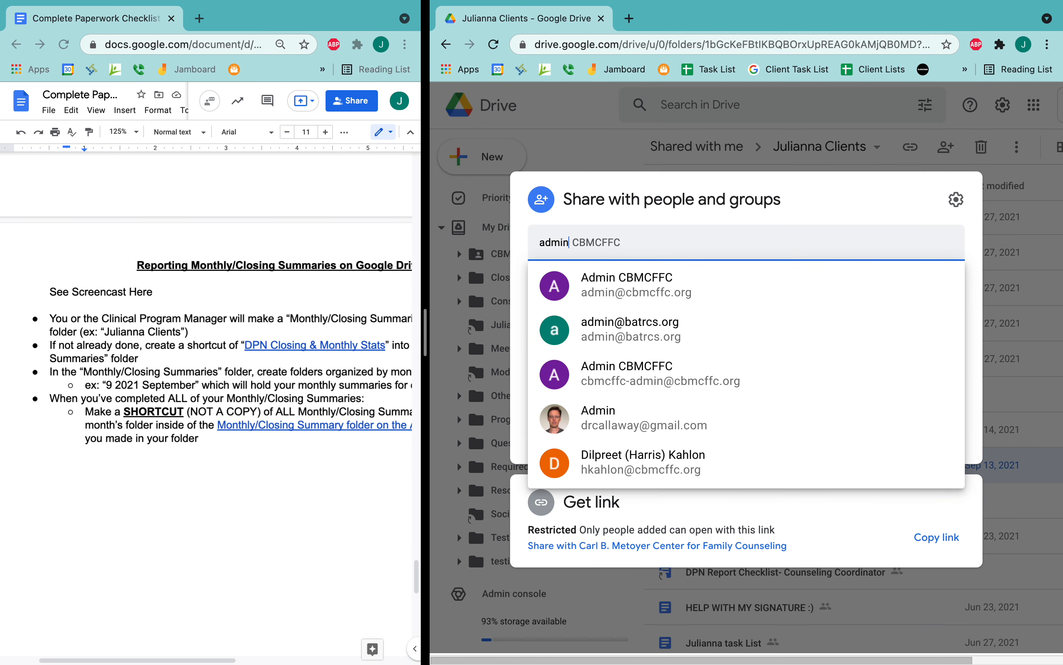
pyautogui.click(626, 285)
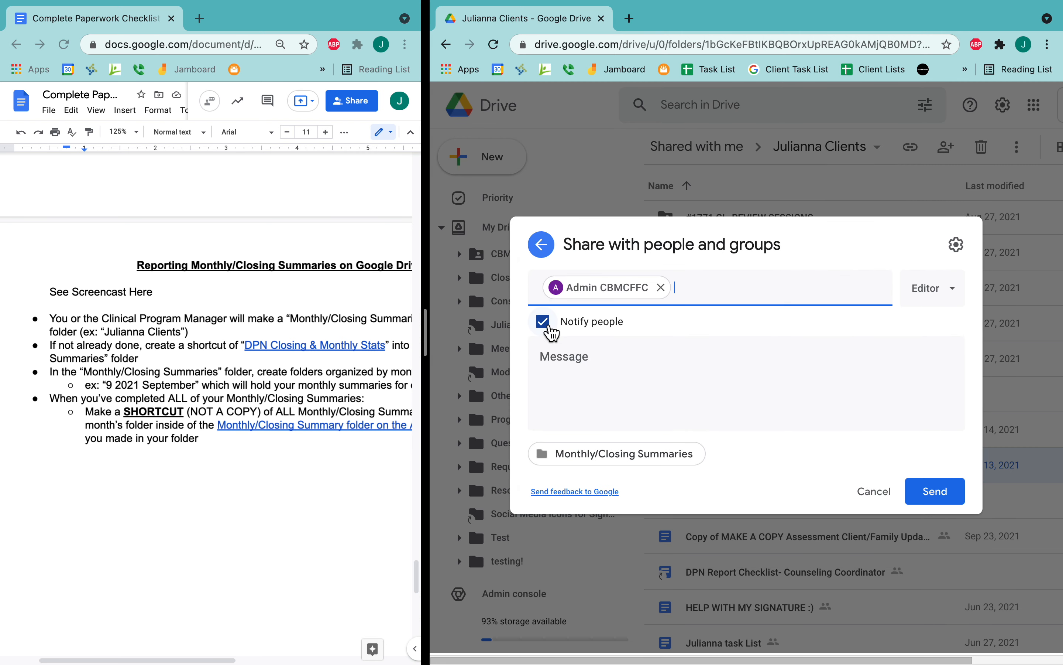
pyautogui.click(543, 321)
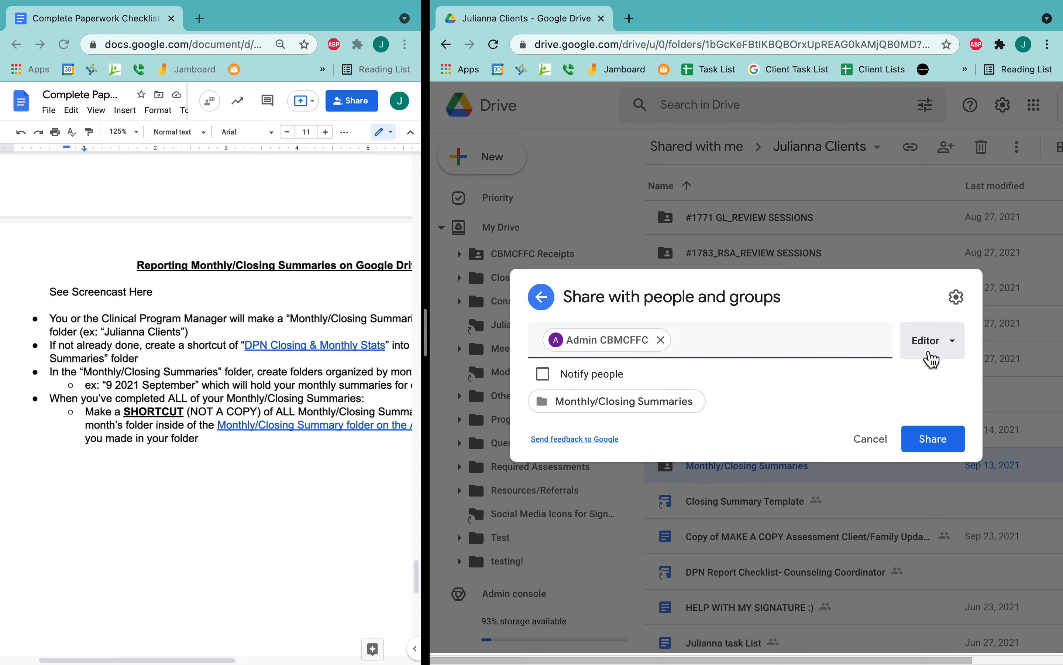
pyautogui.moveTo(932, 438)
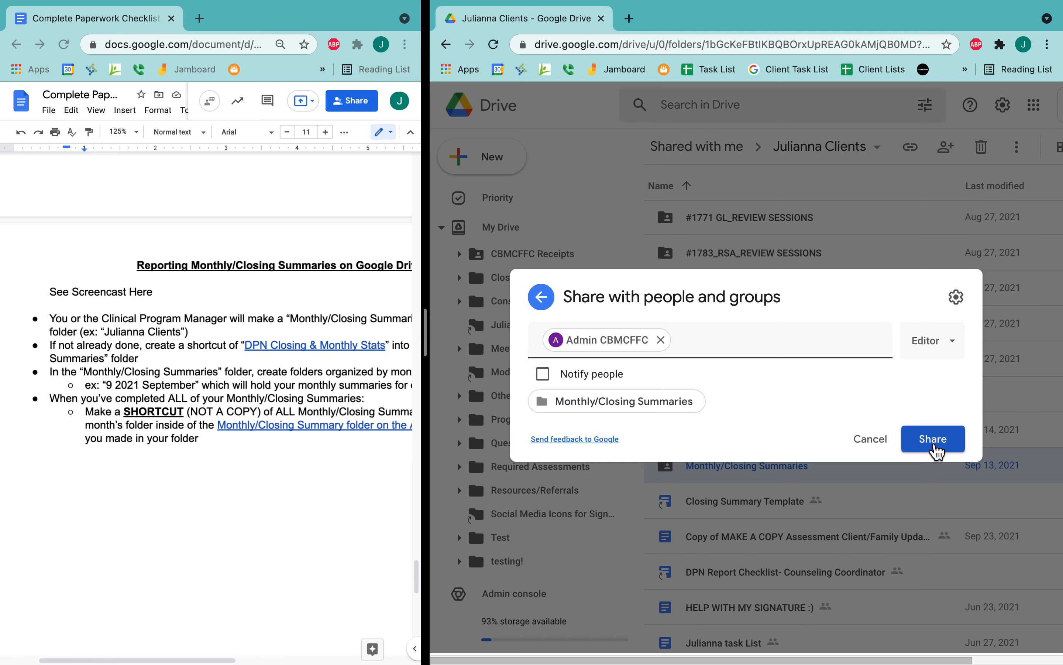
pyautogui.click(932, 439)
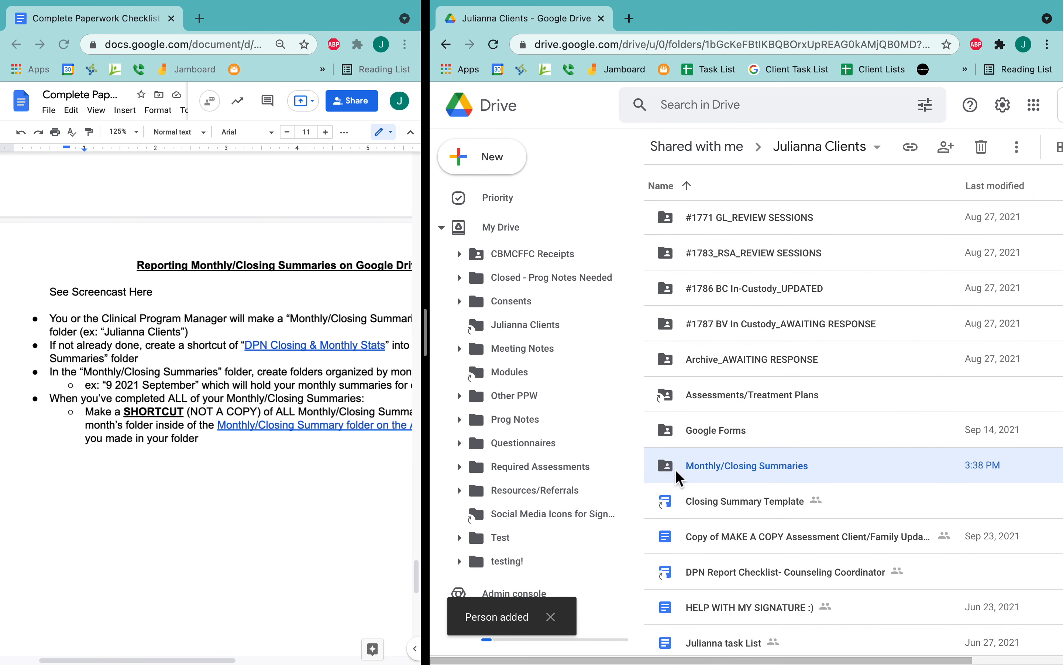
pyautogui.moveTo(626, 475)
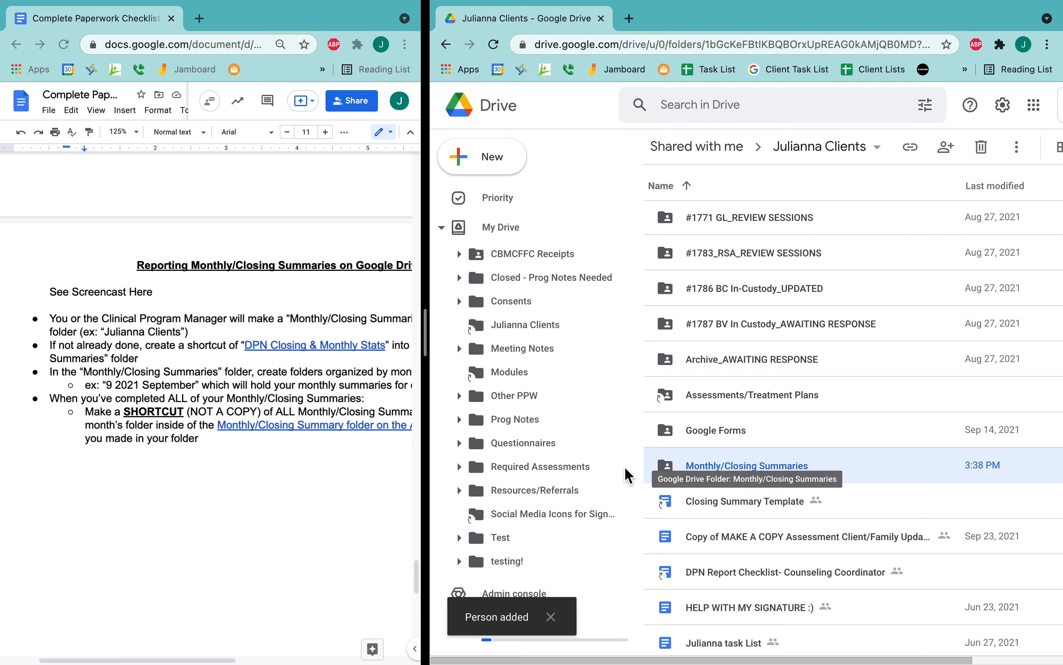
pyautogui.doubleClick(153, 411)
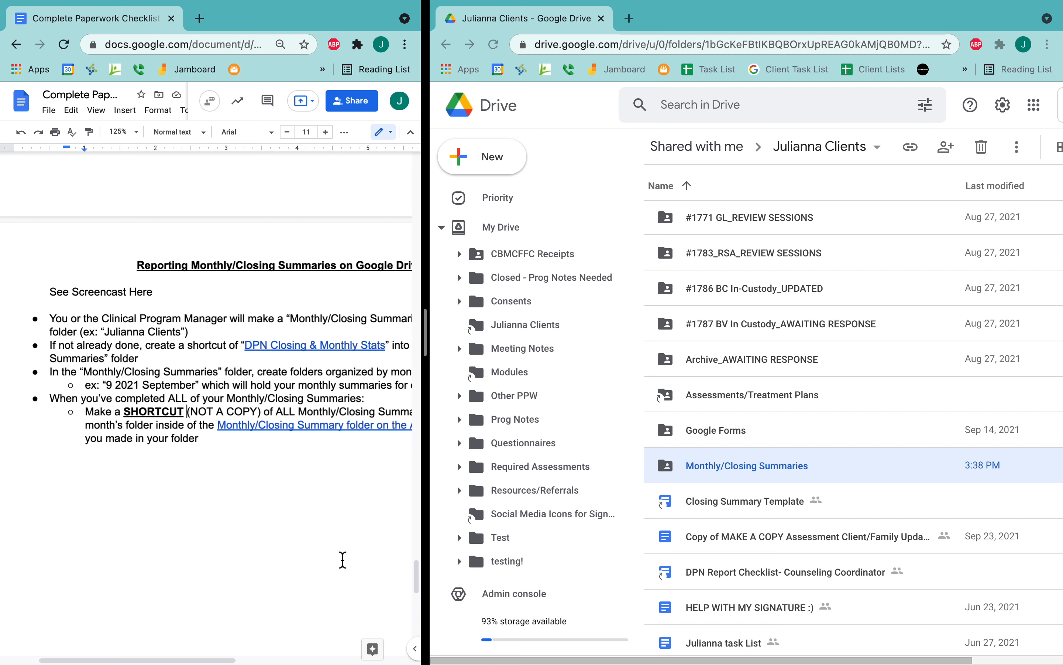
pyautogui.moveTo(685, 436)
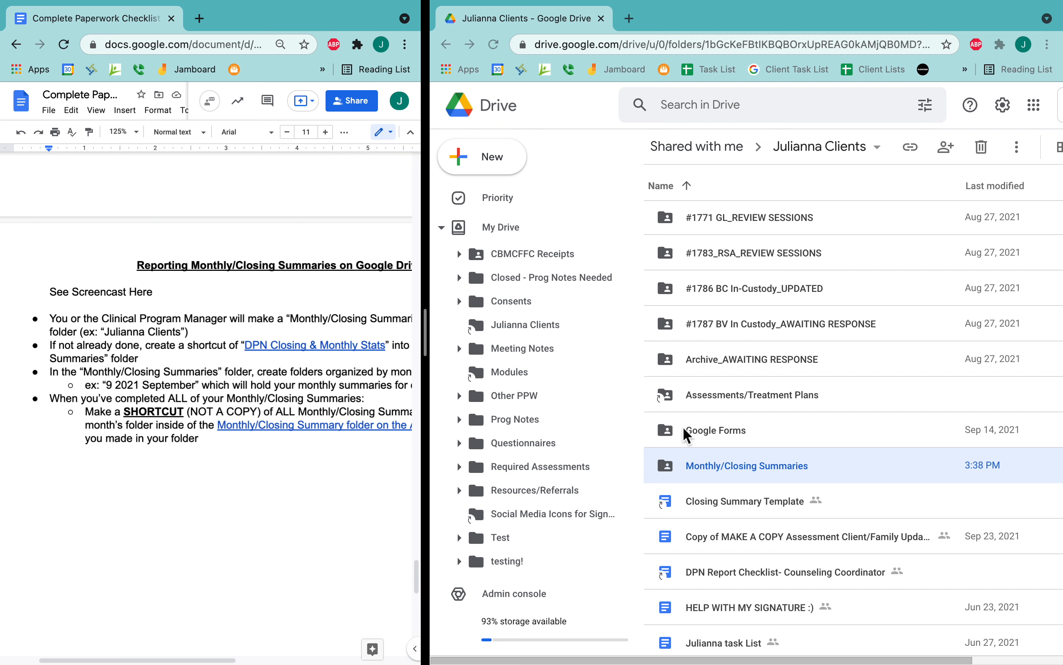
pyautogui.moveTo(335, 512)
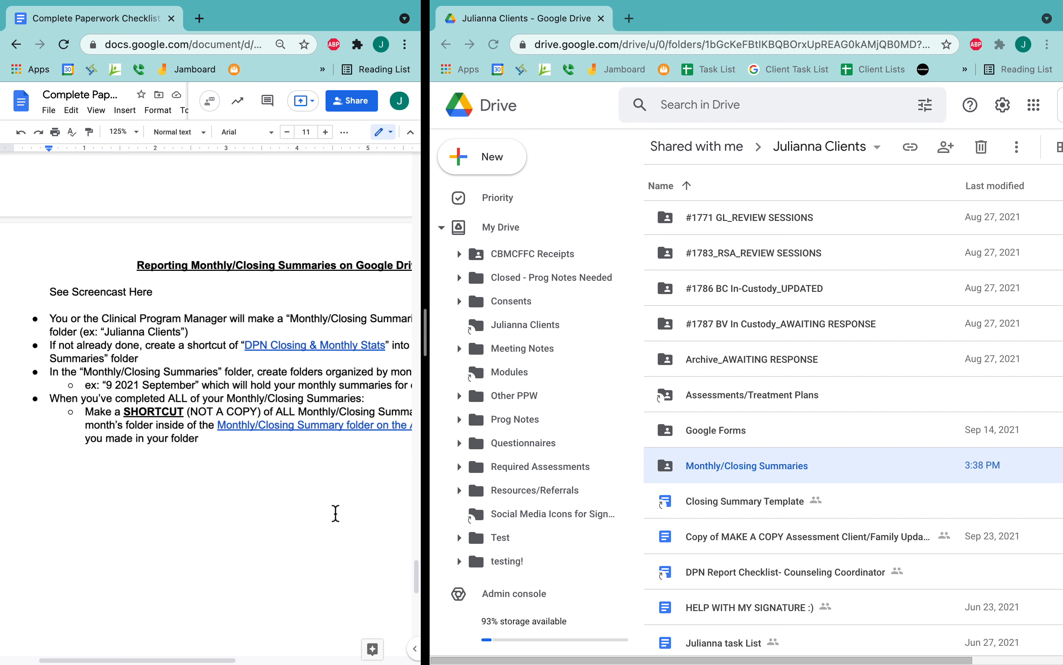